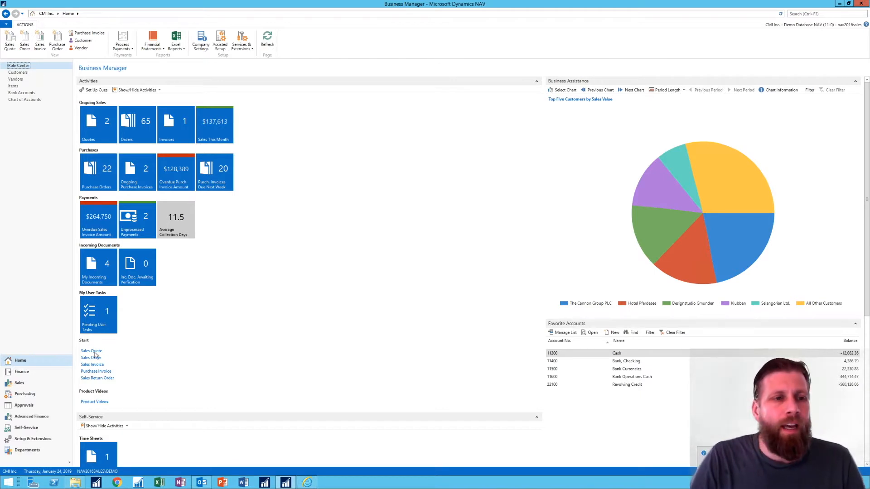
mouse_move(294, 313)
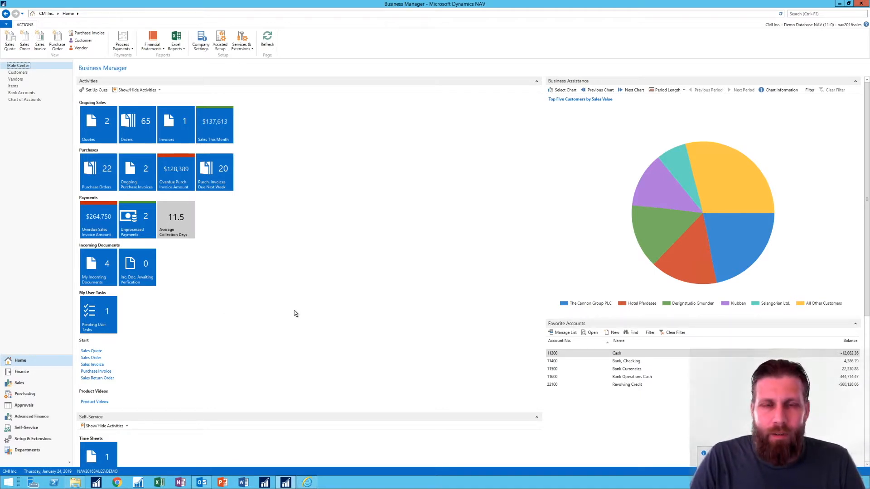
mouse_move(367, 252)
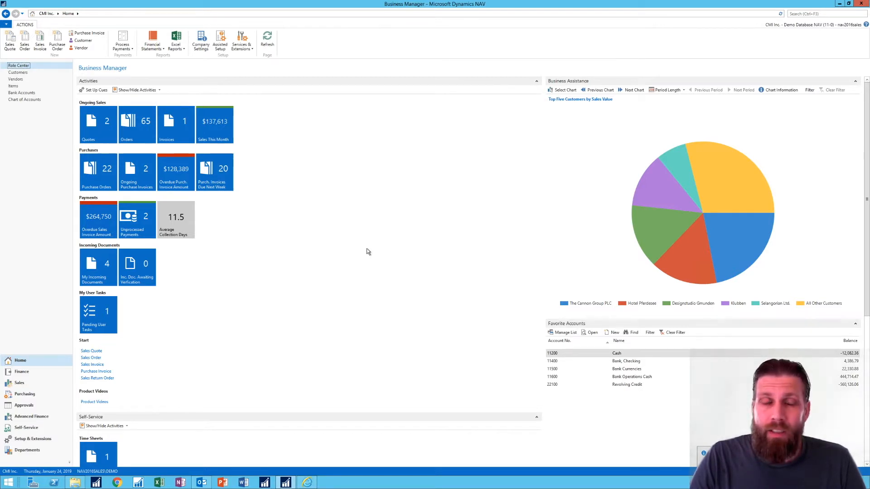
mouse_move(26, 111)
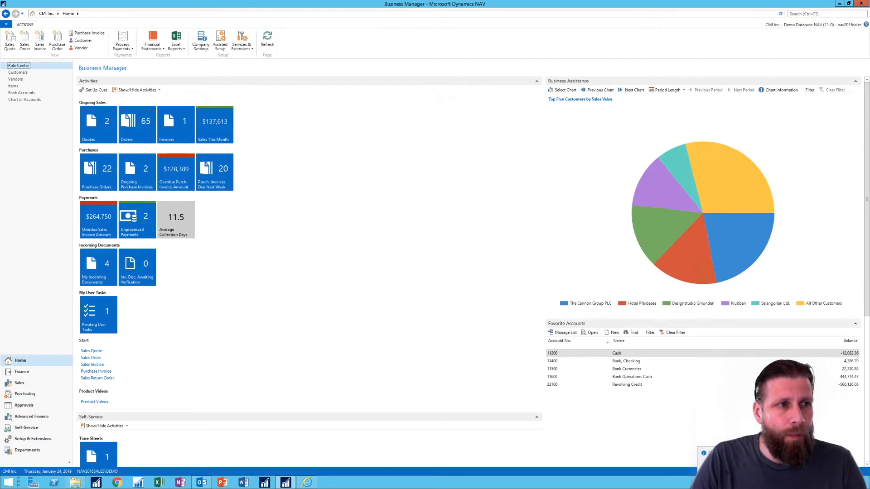
Step: Search for 'payment jour' and open the Payment Journals list
click(821, 13)
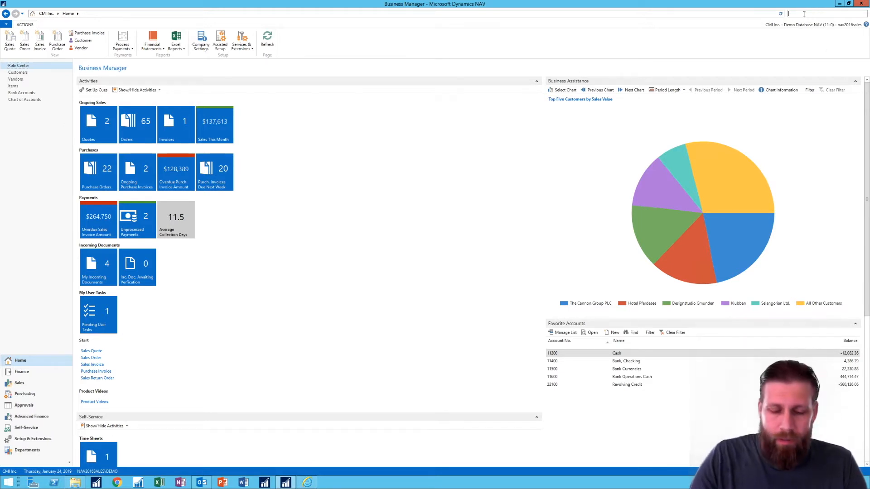
text(payment journal)
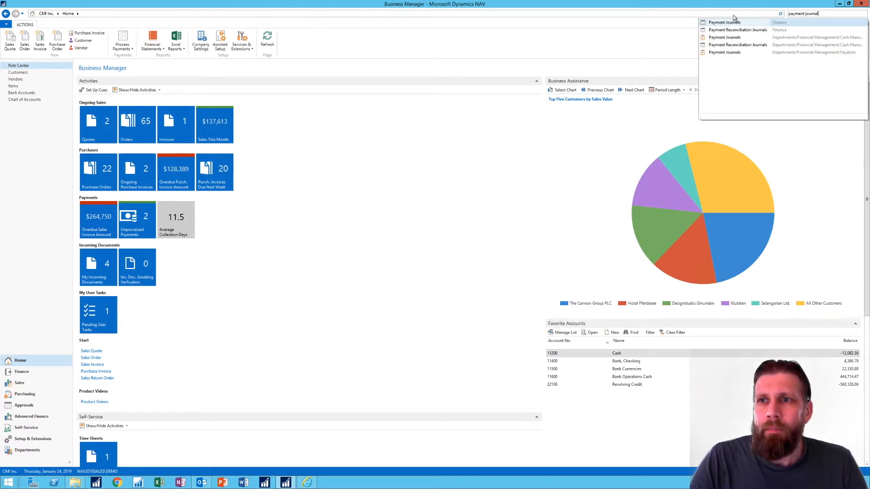
click(724, 22)
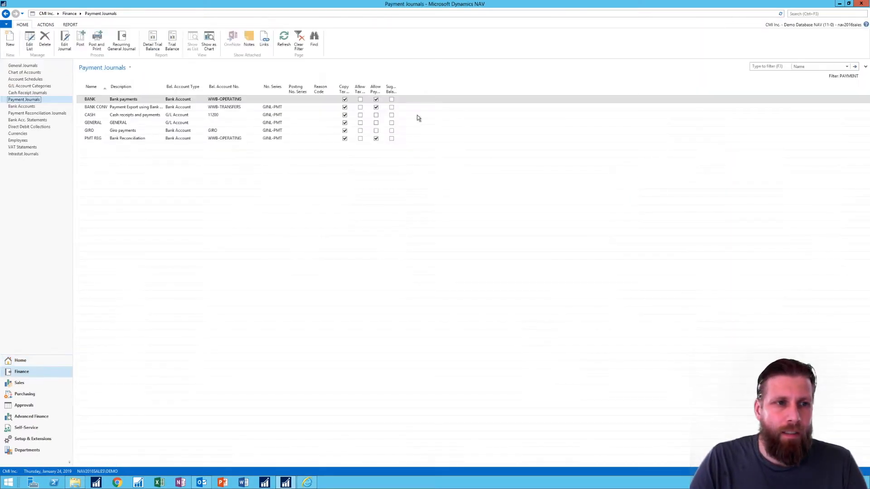
mouse_move(120, 87)
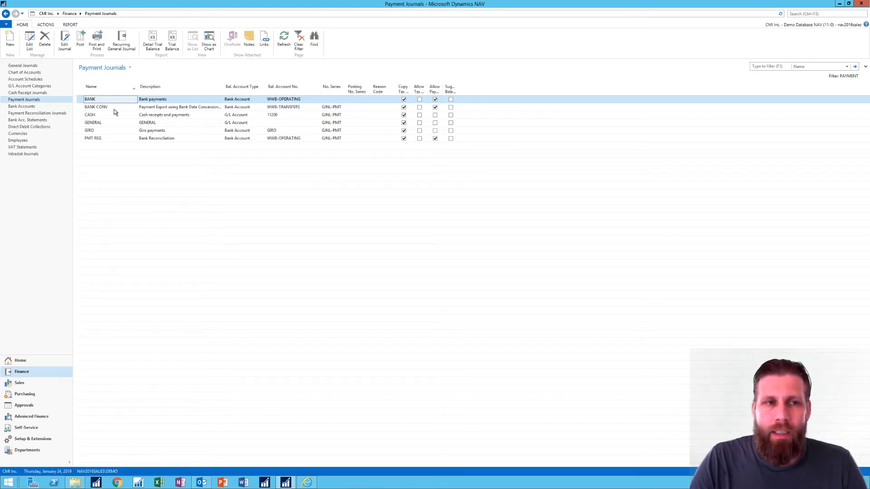
mouse_move(179, 109)
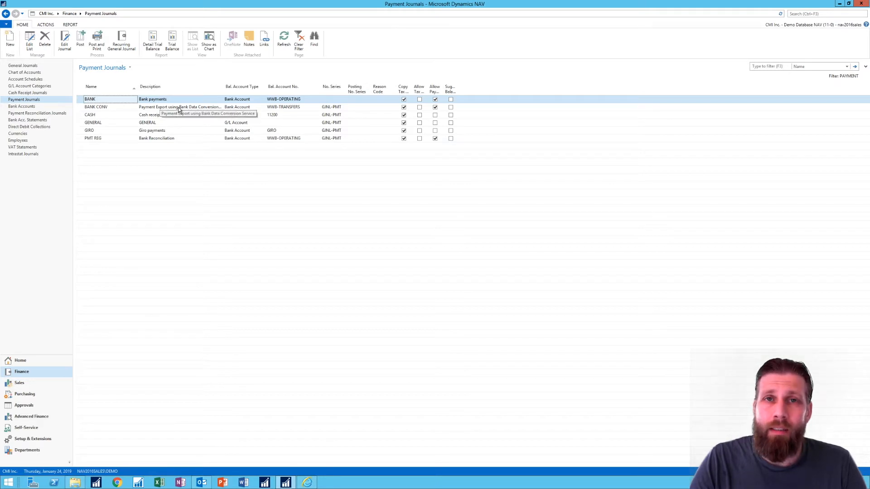
mouse_move(172, 120)
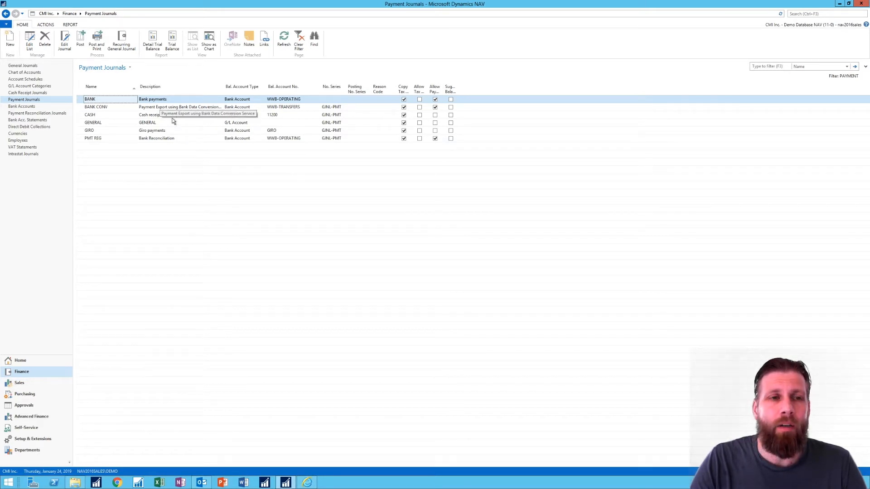
mouse_move(178, 161)
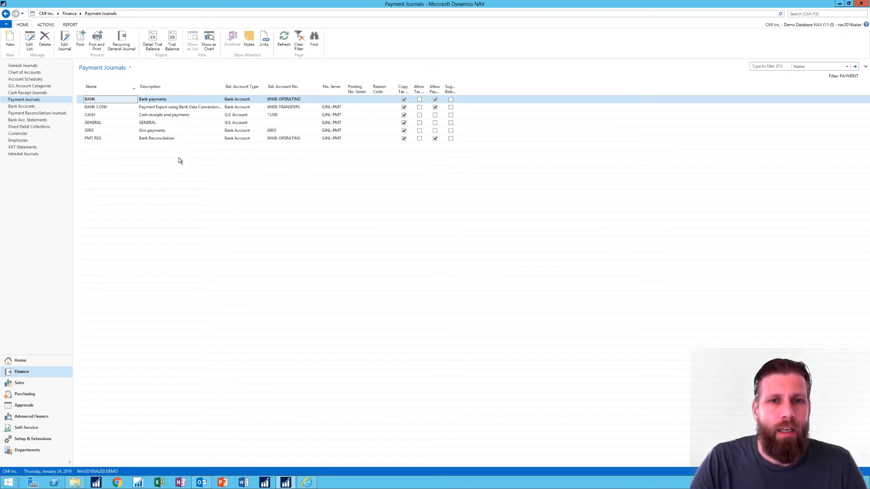
mouse_move(434, 87)
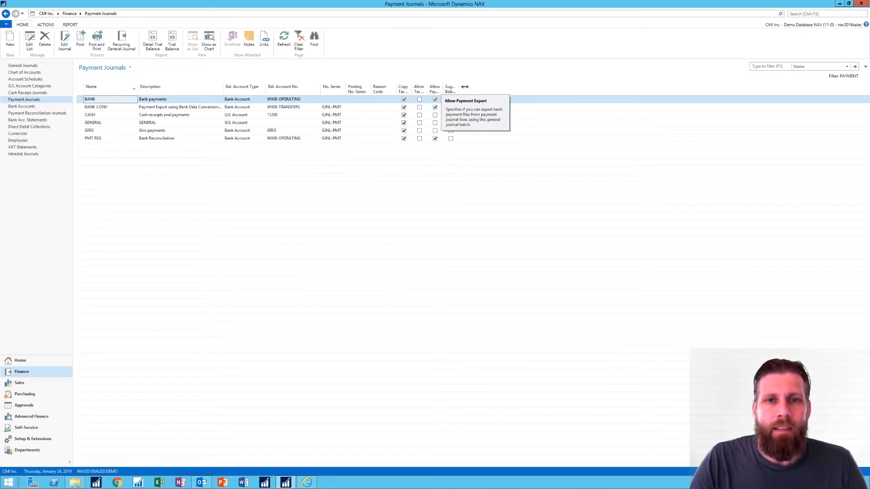
mouse_move(458, 112)
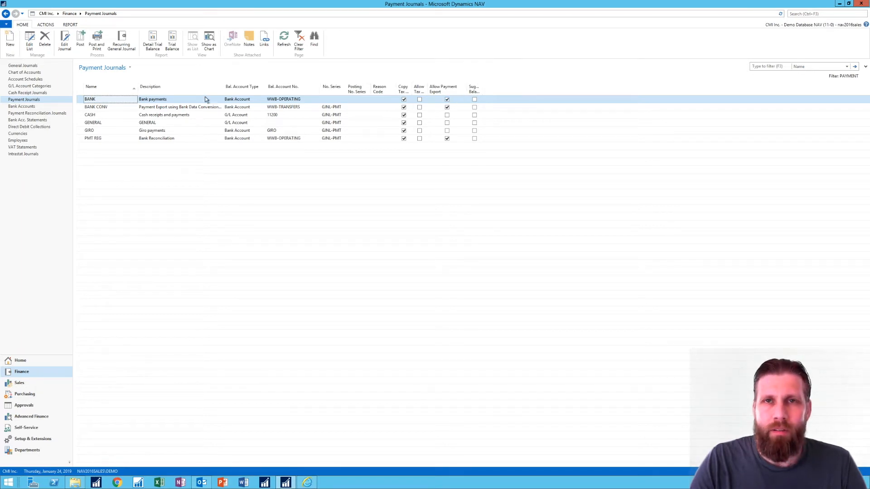
mouse_move(319, 141)
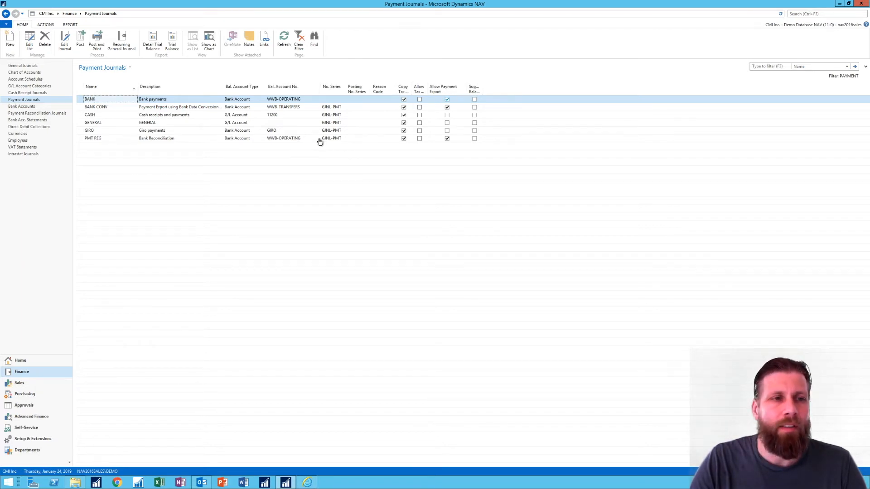
mouse_move(411, 112)
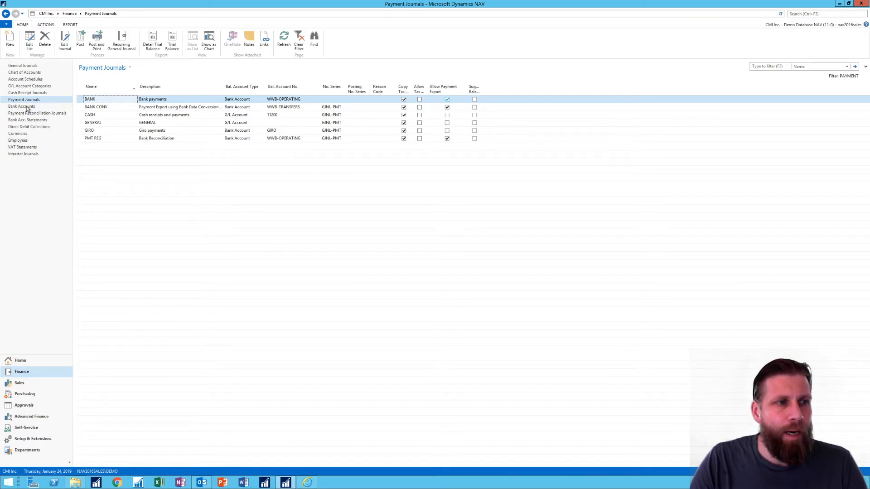
Step: Open the Bank Accounts list and select the WWB-TRANSFERS account
click(22, 106)
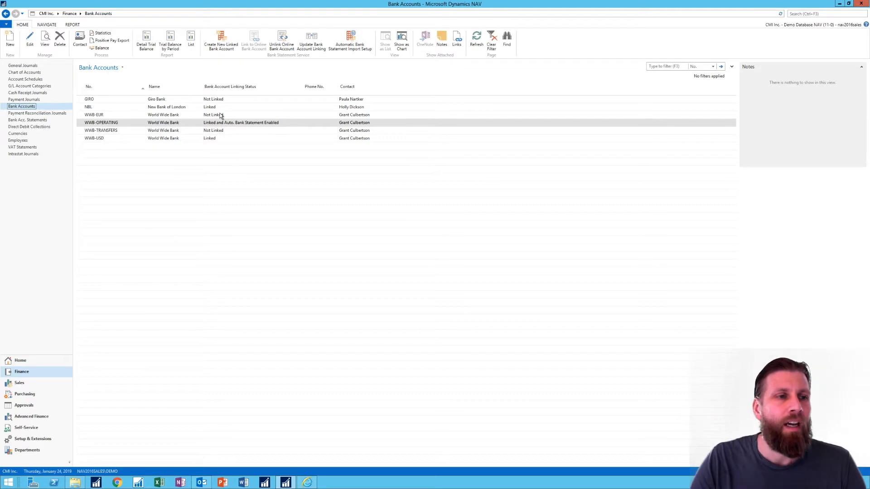
mouse_move(282, 119)
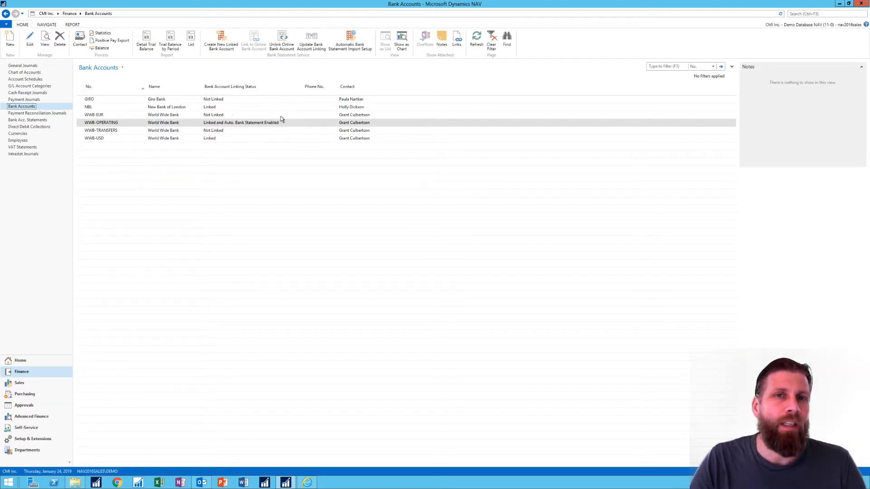
mouse_move(108, 147)
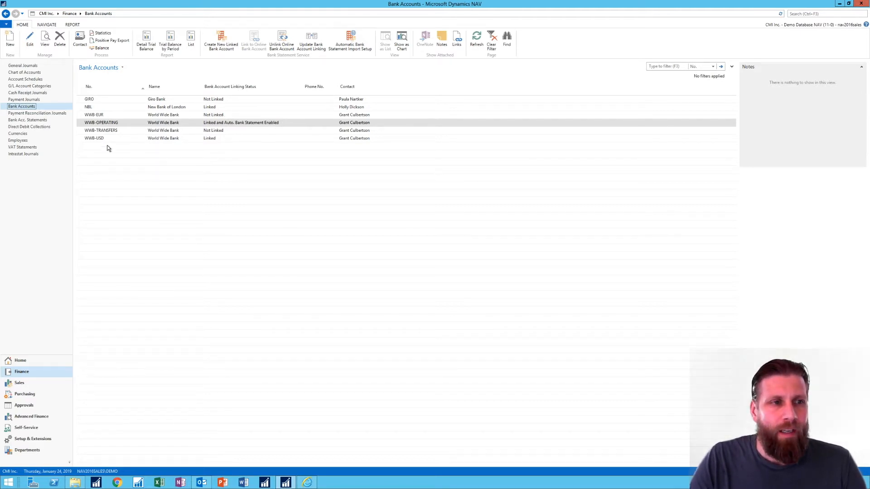
click(101, 130)
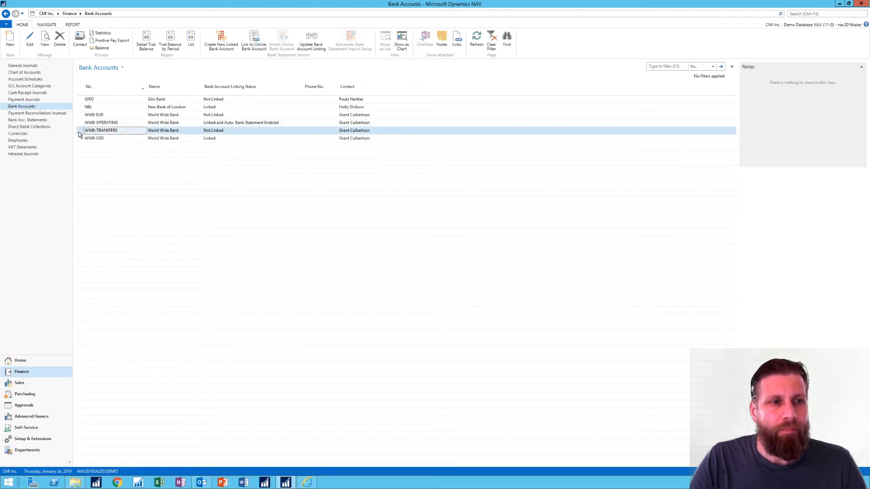
mouse_move(123, 138)
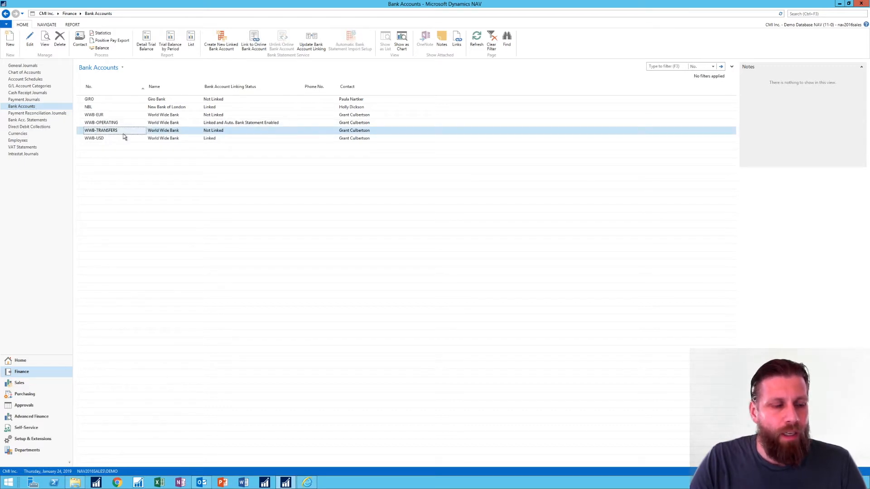
mouse_move(128, 128)
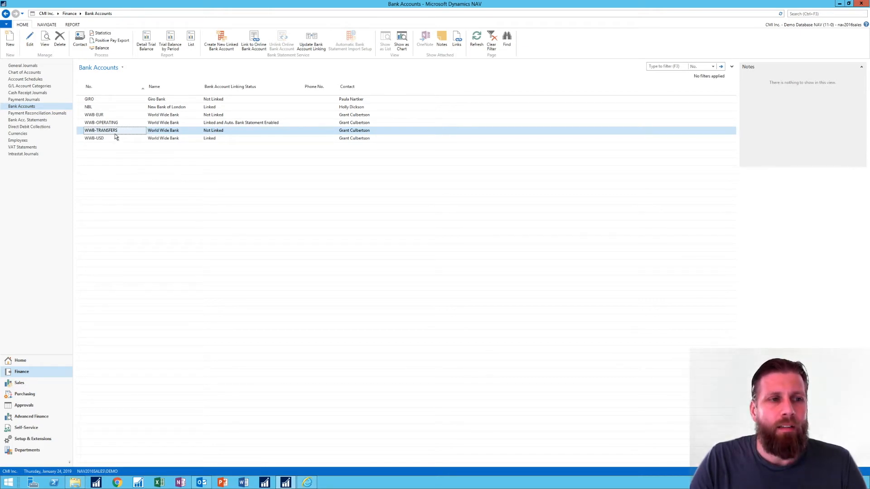
mouse_move(134, 134)
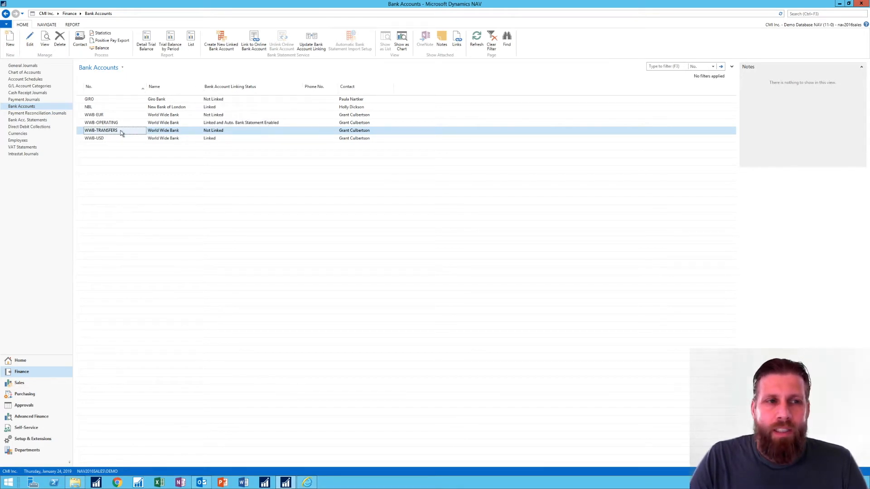
mouse_move(154, 132)
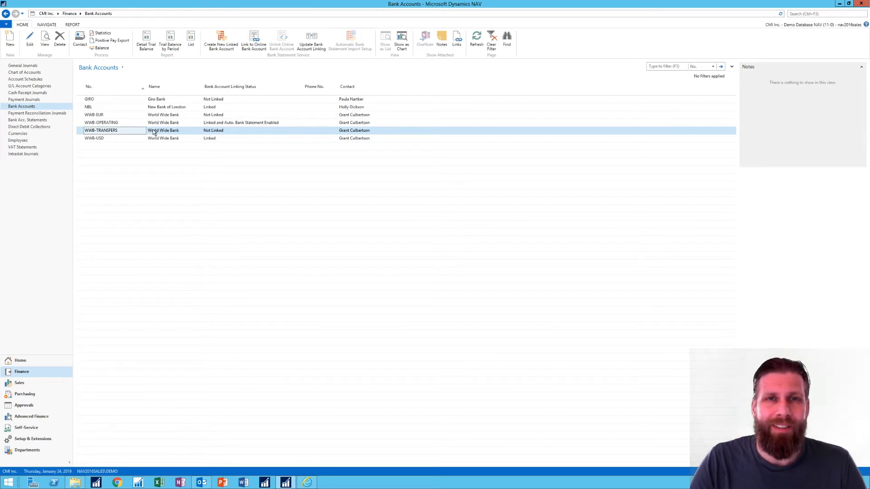
mouse_move(110, 119)
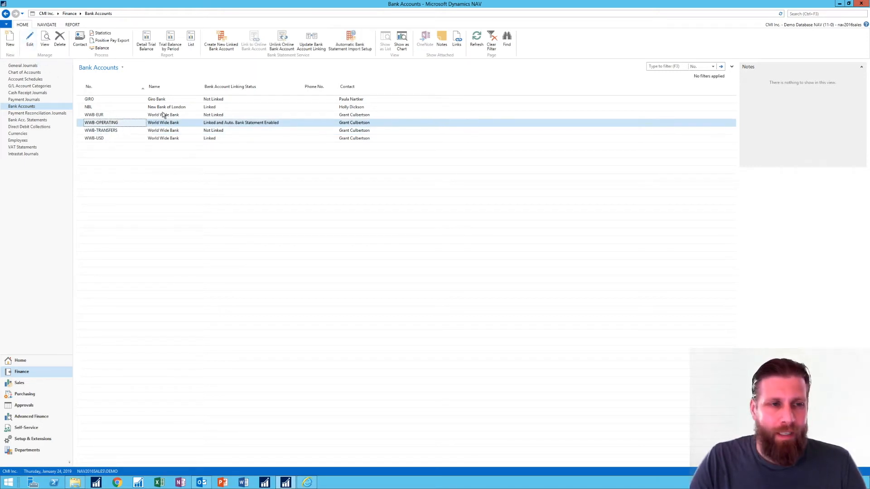
double_click(102, 122)
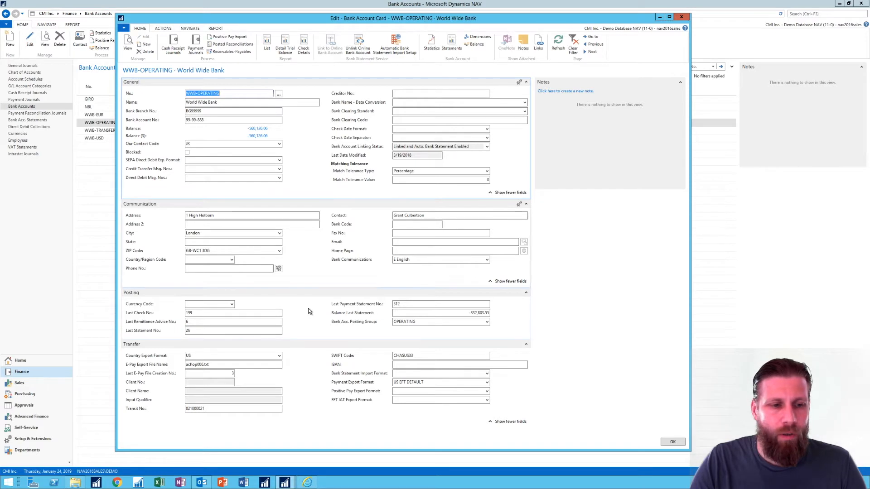
mouse_move(291, 322)
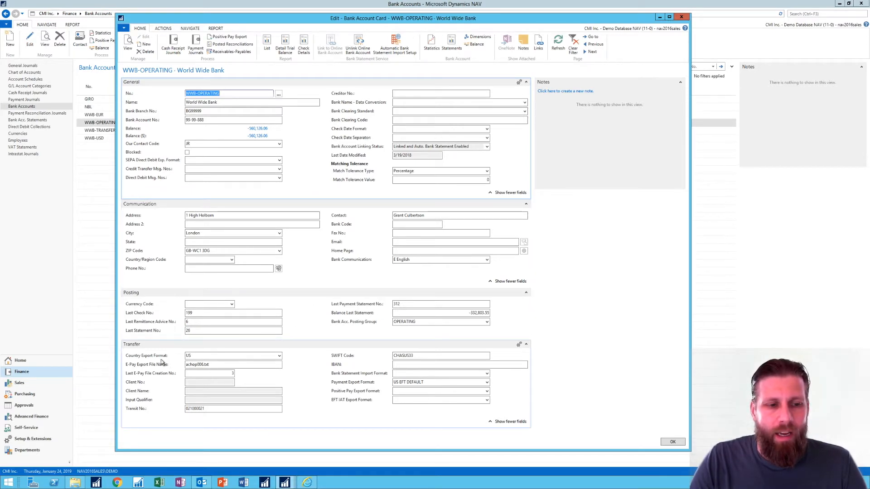
mouse_move(196, 361)
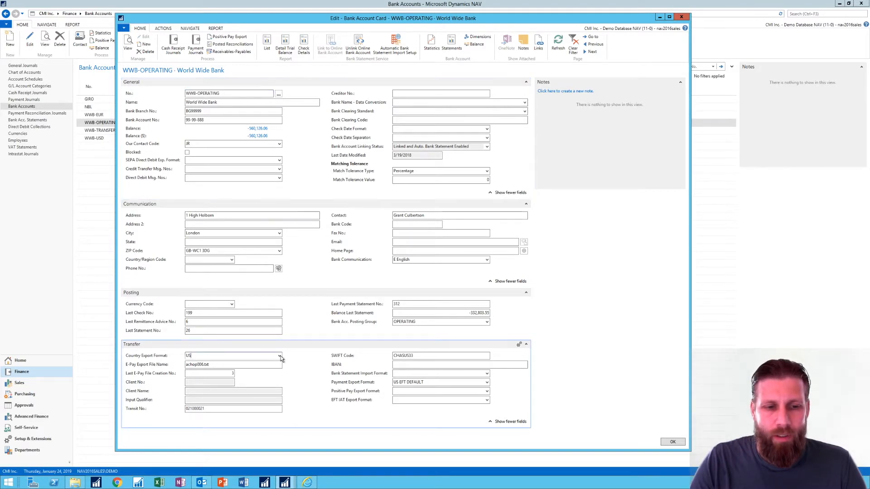
click(280, 355)
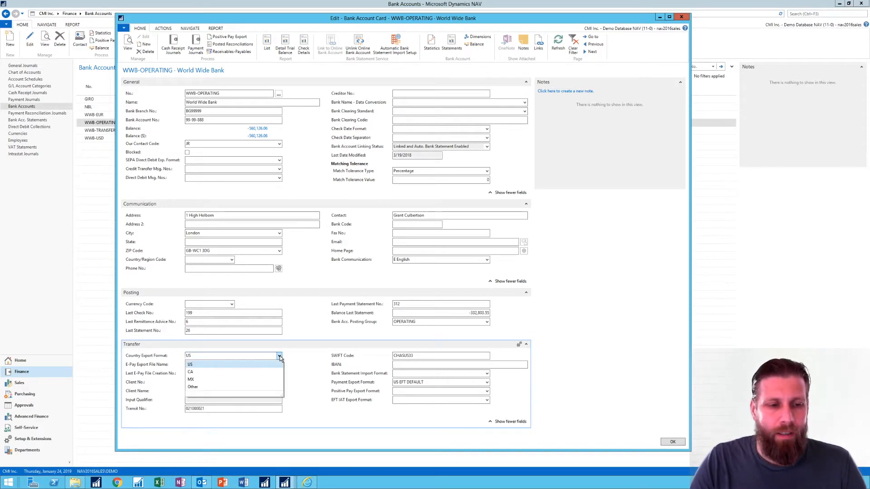
click(190, 364)
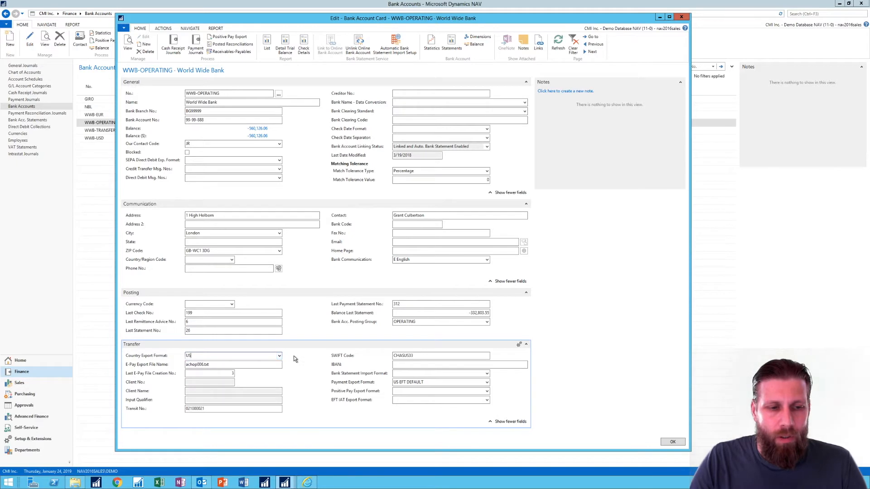
mouse_move(415, 353)
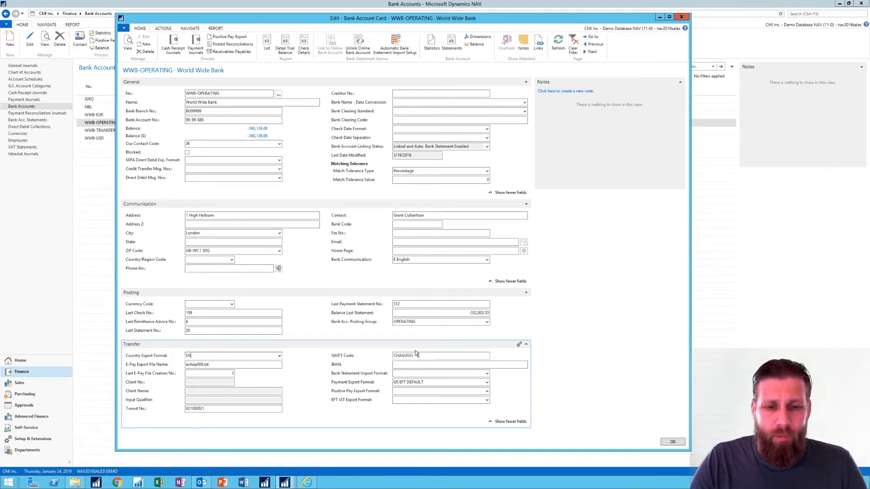
mouse_move(261, 372)
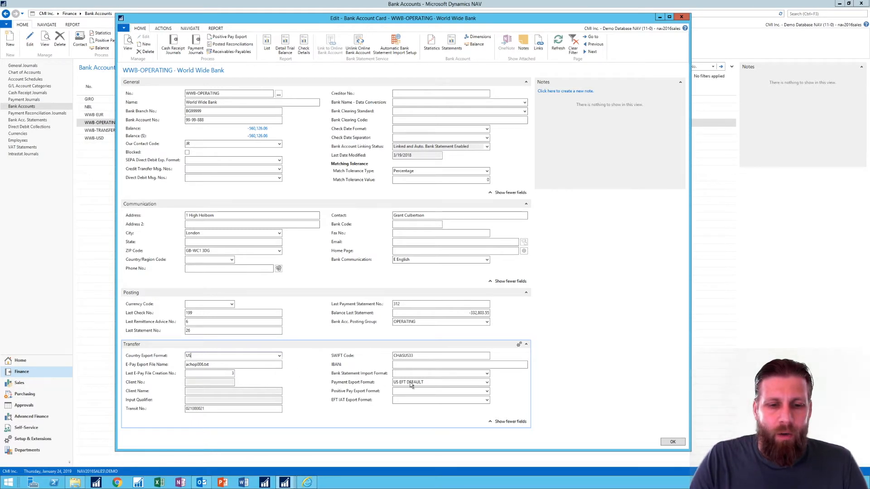
Step: Keep US EFT DEFAULT as WWB-OPERATING's Payment Export Format and close the card
click(487, 382)
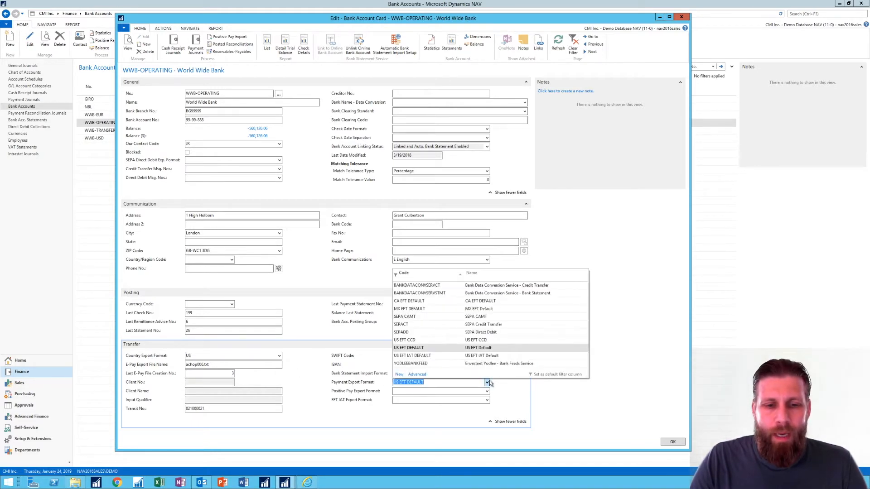
mouse_move(472, 352)
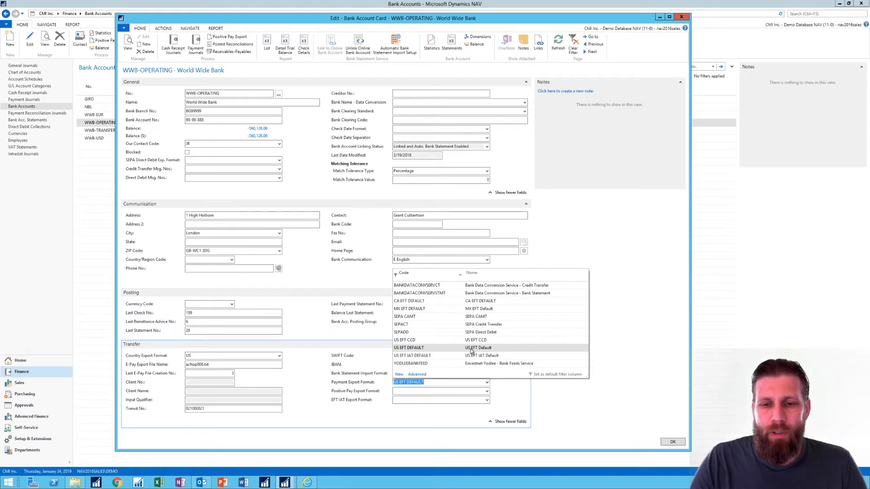
mouse_move(493, 351)
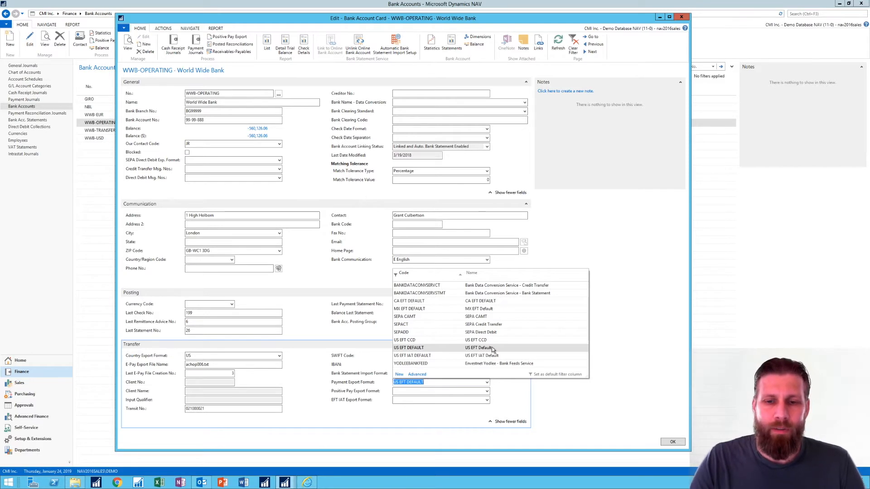
mouse_move(491, 309)
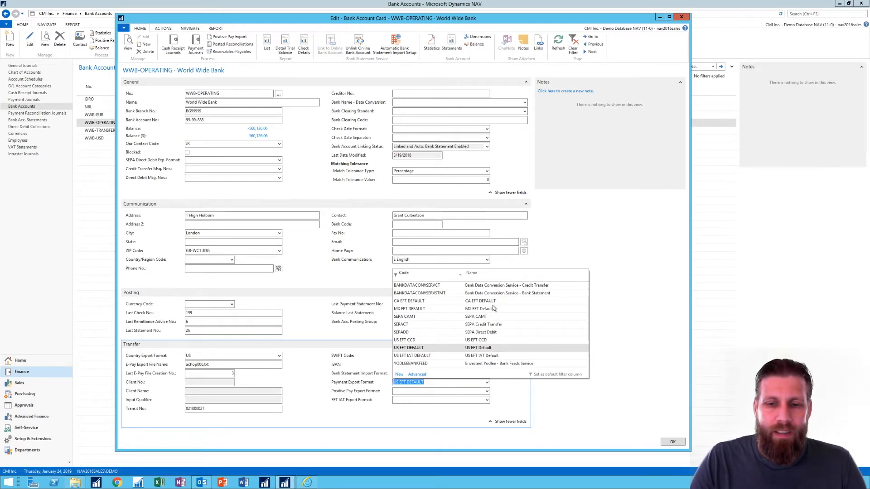
mouse_move(487, 356)
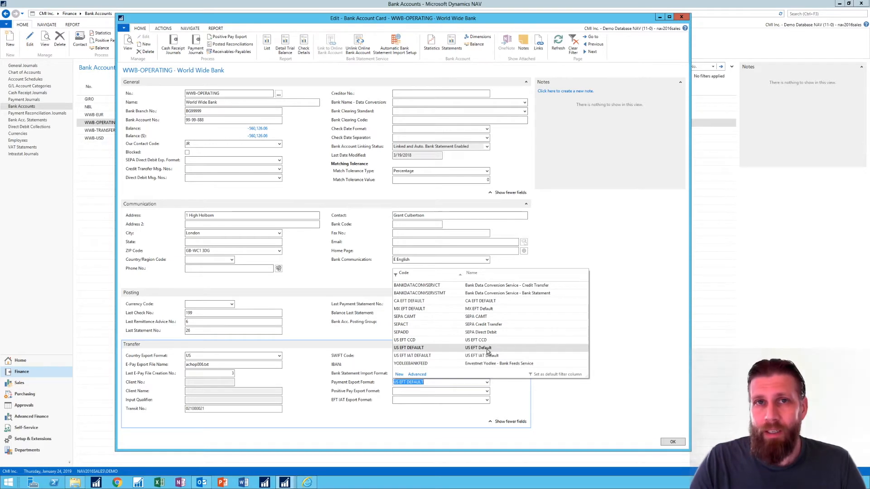
mouse_move(451, 291)
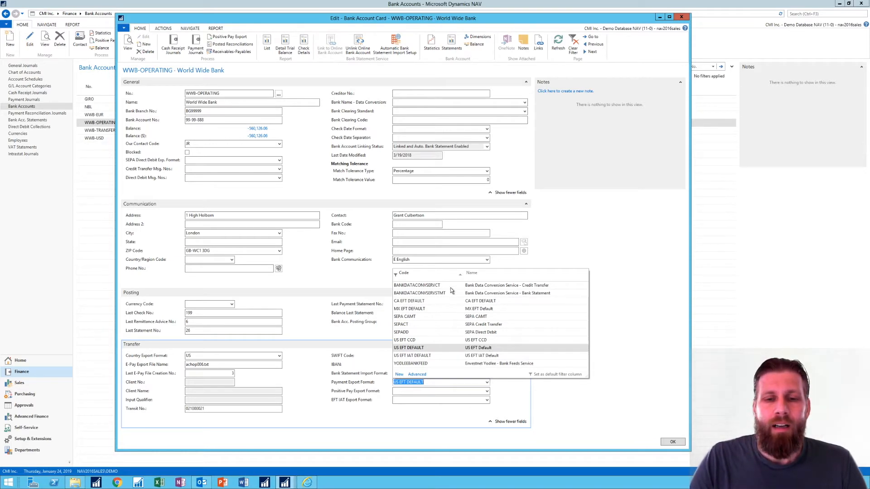
mouse_move(458, 340)
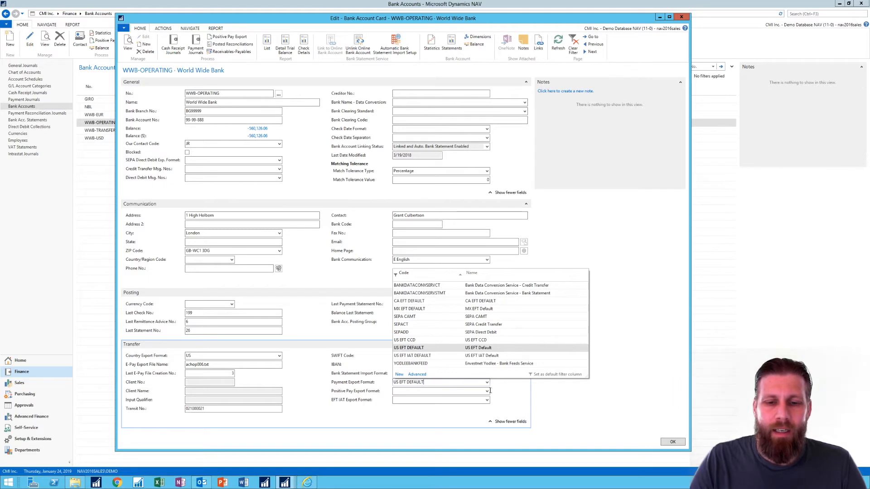
click(409, 348)
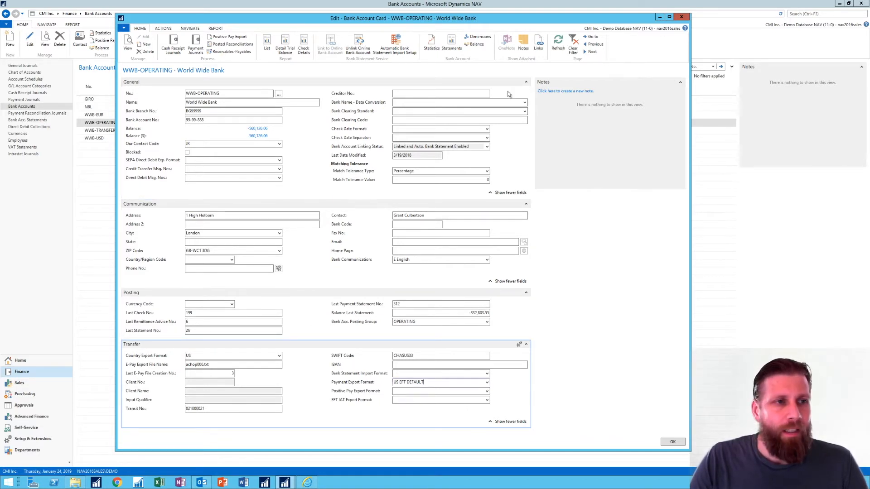
click(671, 442)
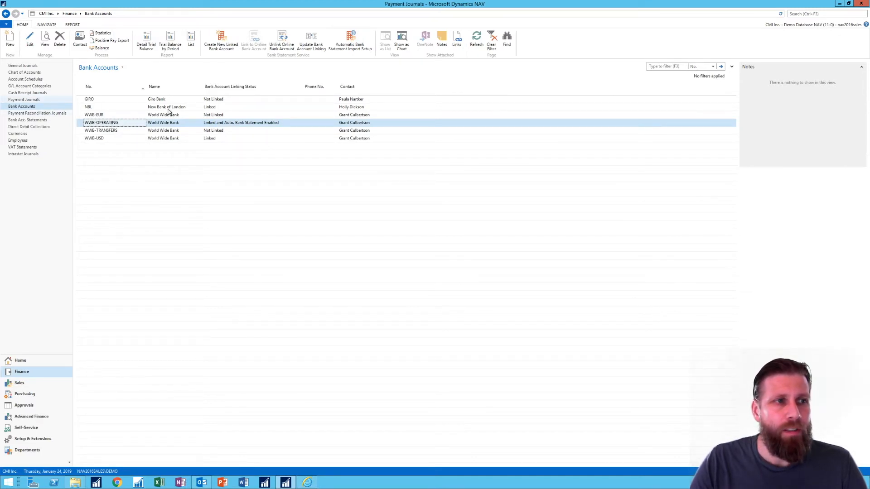
Step: Return to the Payment Journals list from the navigation pane
click(24, 99)
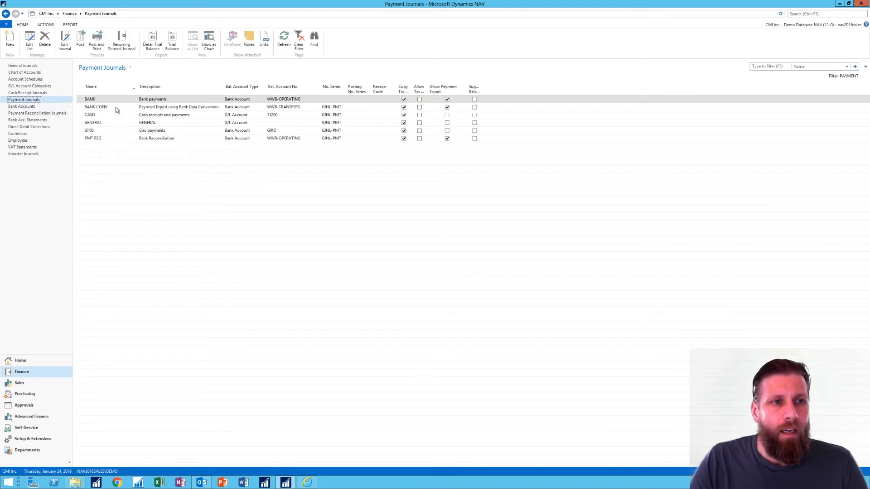
mouse_move(115, 100)
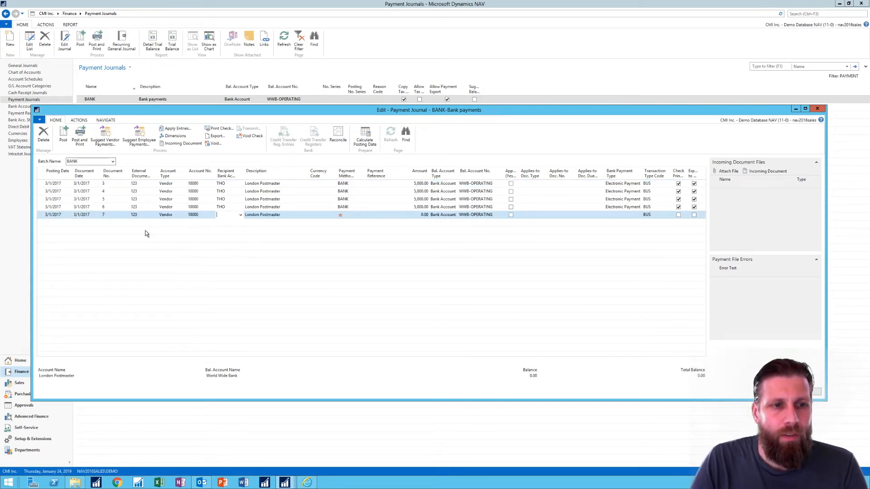
mouse_move(212, 189)
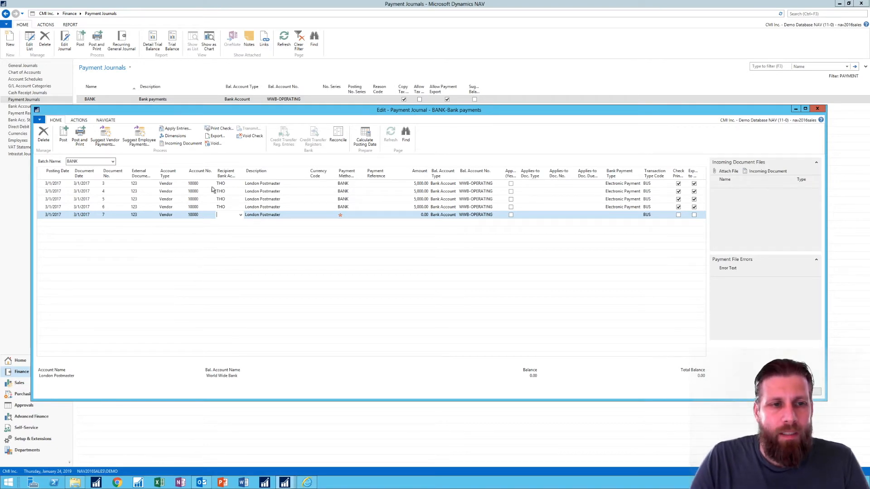
mouse_move(227, 176)
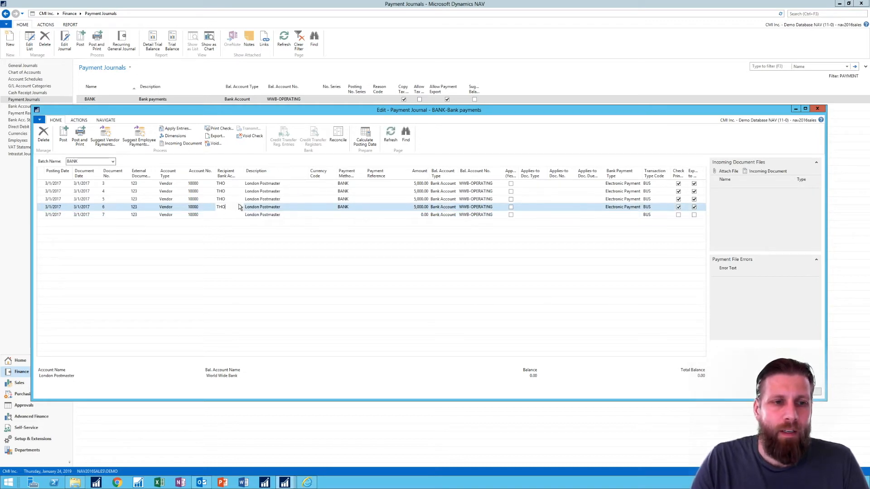
Step: Open vendor 10000's full bank account list from the Recipient Bank Account dropdown
click(239, 207)
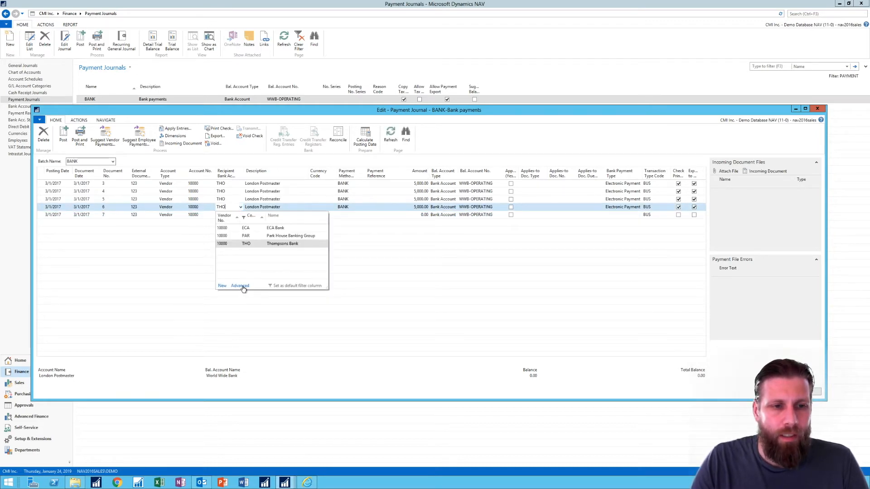
click(239, 286)
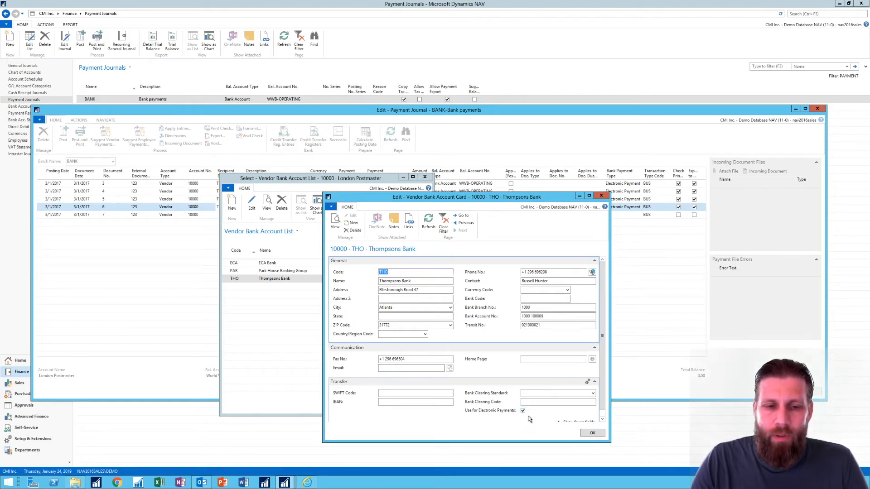
mouse_move(370, 391)
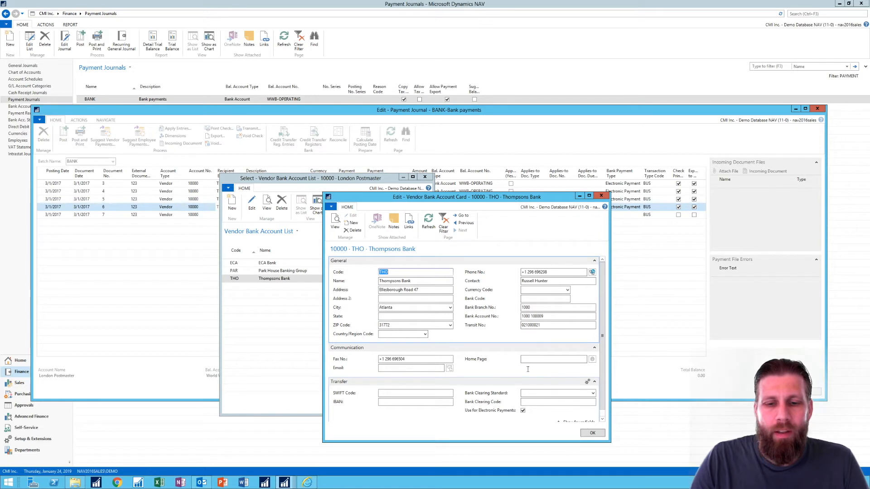
mouse_move(460, 399)
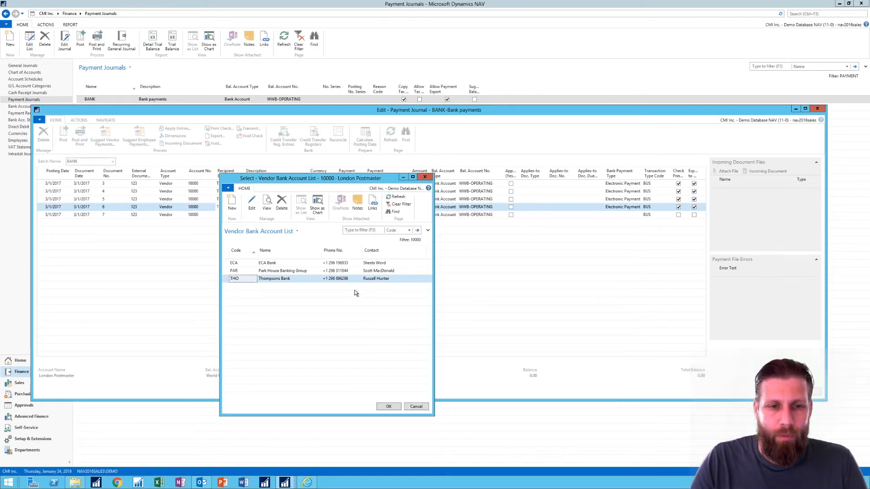
Step: Close the vendor bank account list to return to journal line 7
click(388, 407)
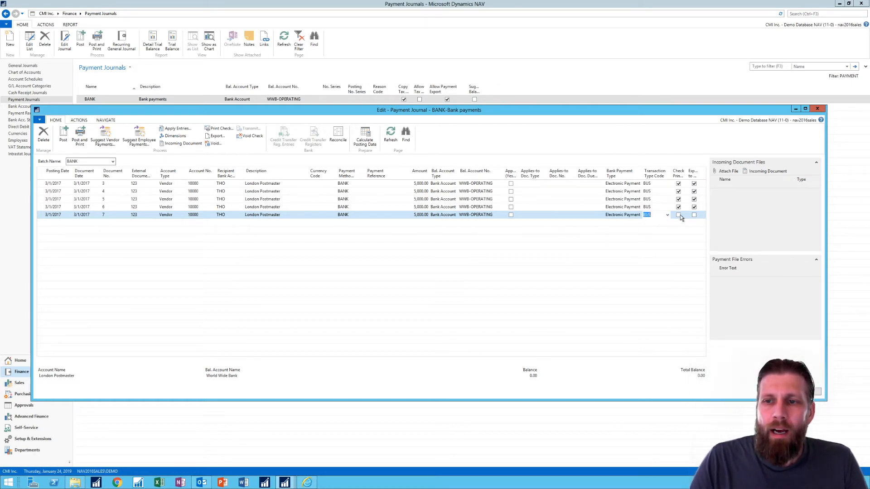
mouse_move(693, 173)
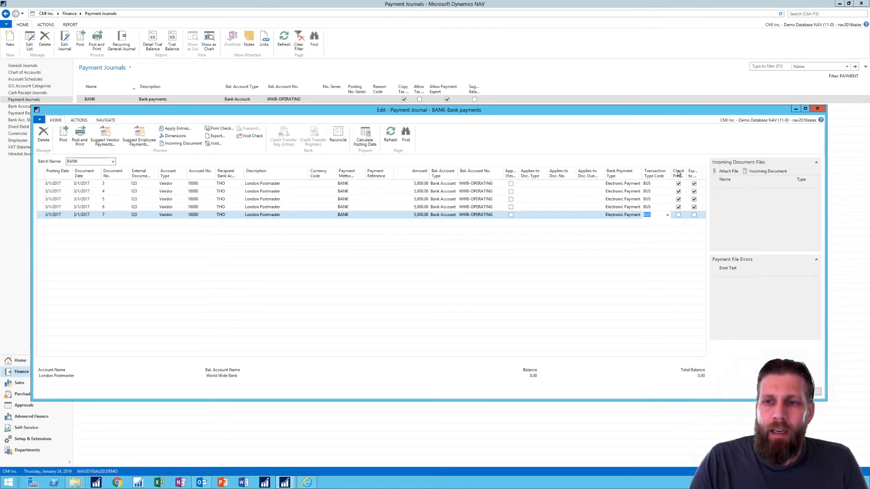
mouse_move(677, 170)
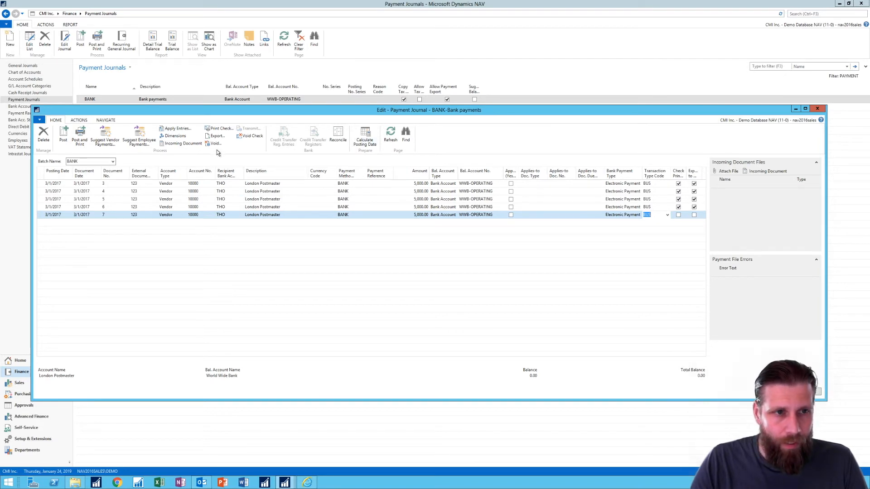
Step: Export electronic payments from WWB-OPERATING with PDF output method
click(214, 136)
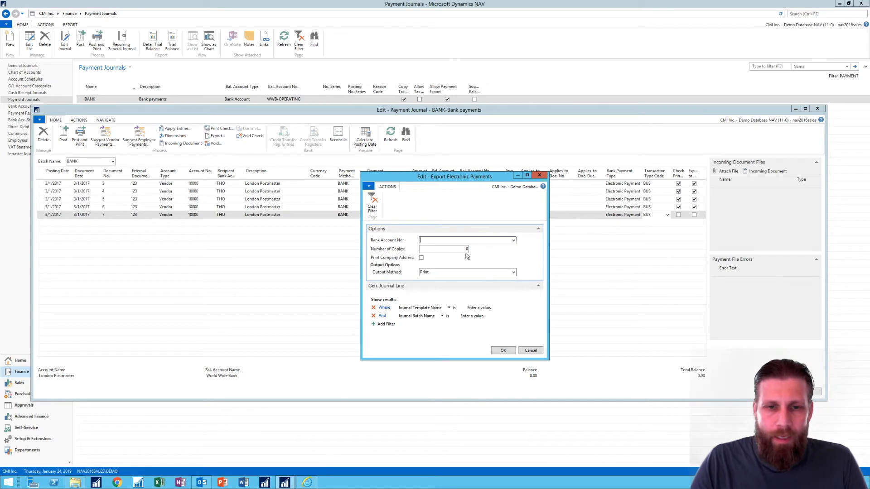
click(512, 240)
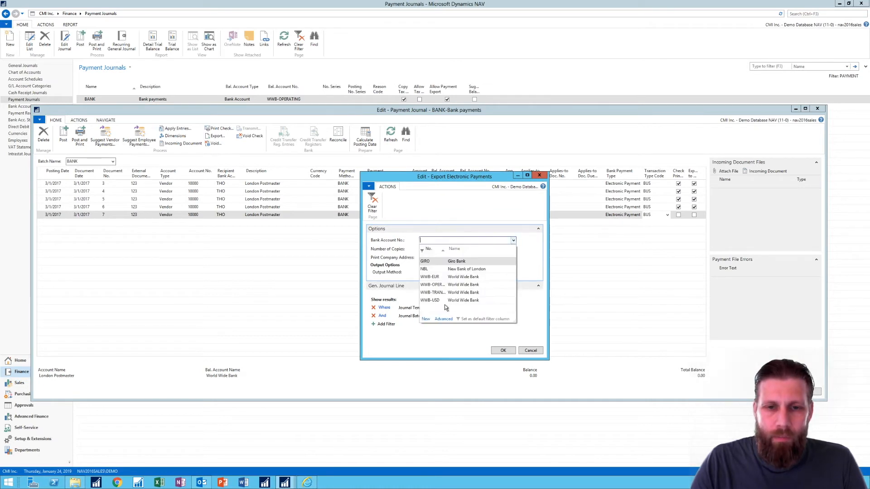
click(432, 284)
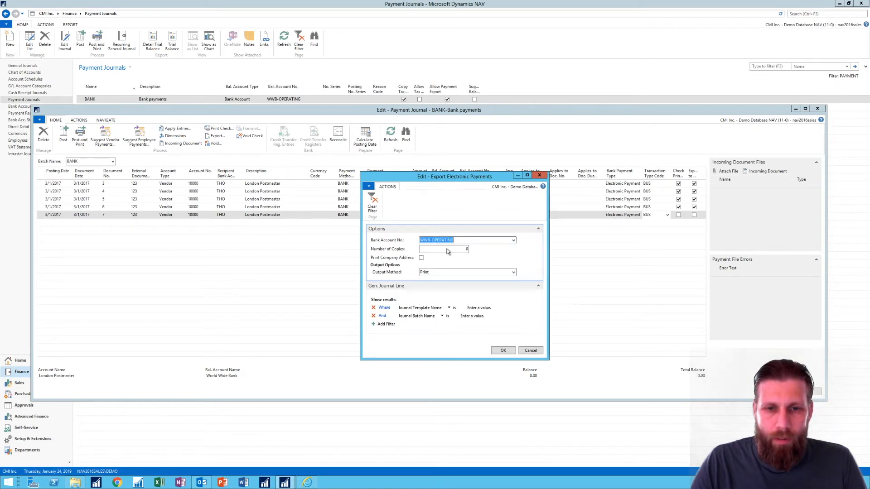
click(511, 272)
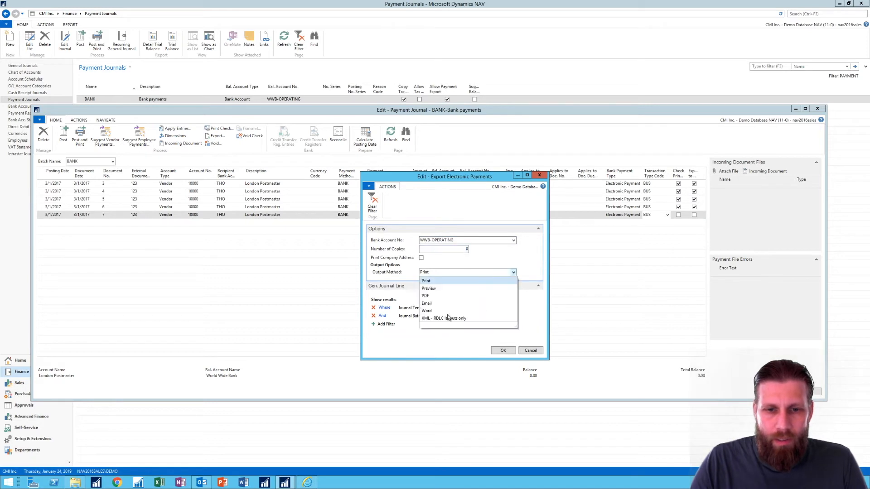
click(425, 296)
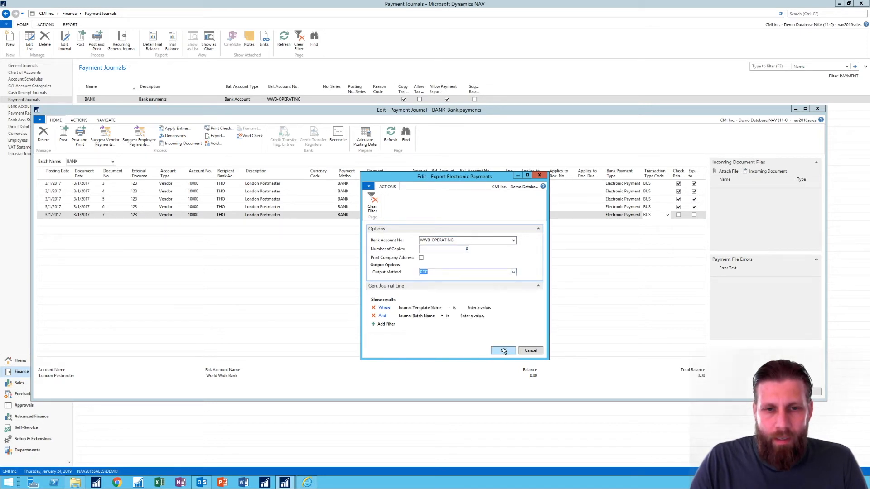
click(503, 350)
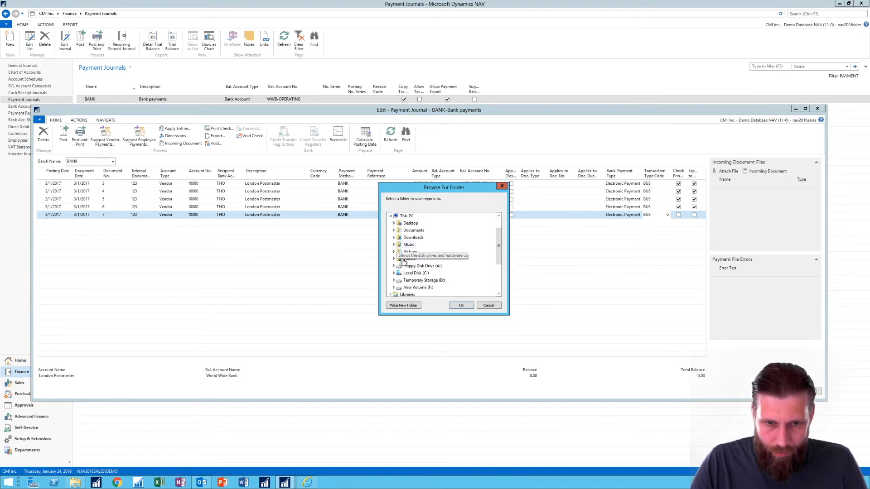
Step: Expand the C drive folders and scroll toward the temp folder
click(394, 273)
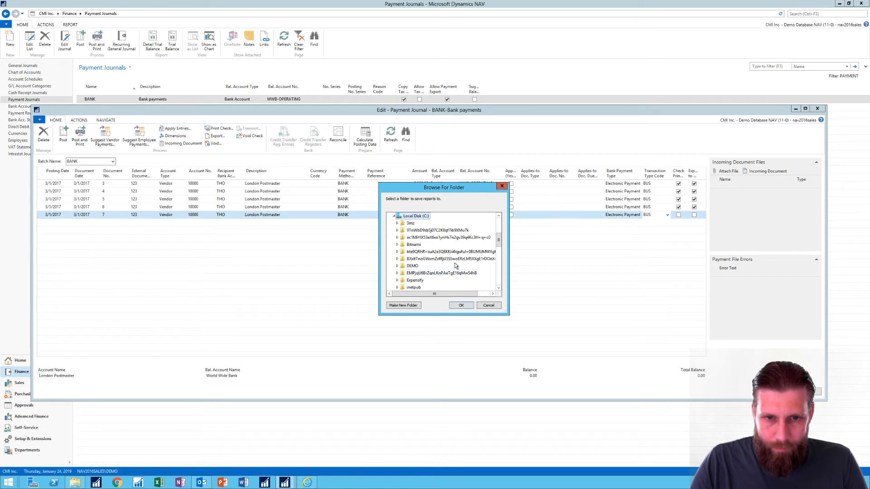
scroll(down, 3)
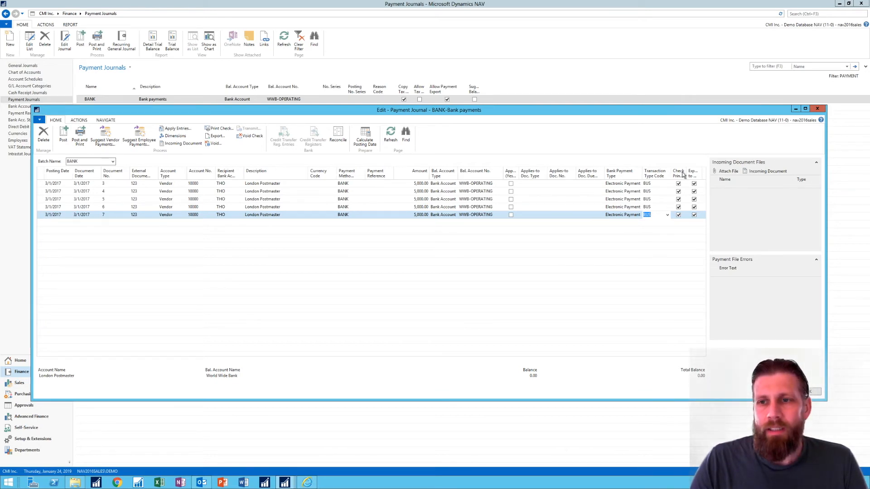
mouse_move(694, 183)
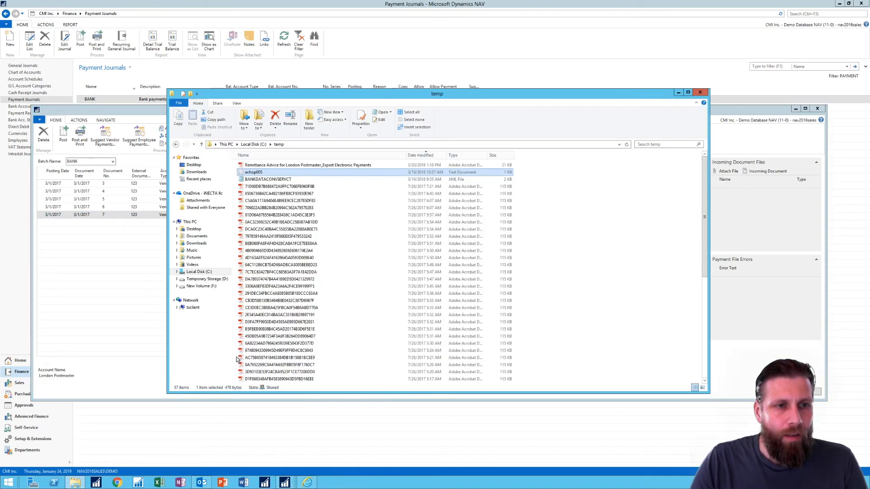
Step: Open the London Postmaster Remittance Advice PDF from C:\temp
click(419, 155)
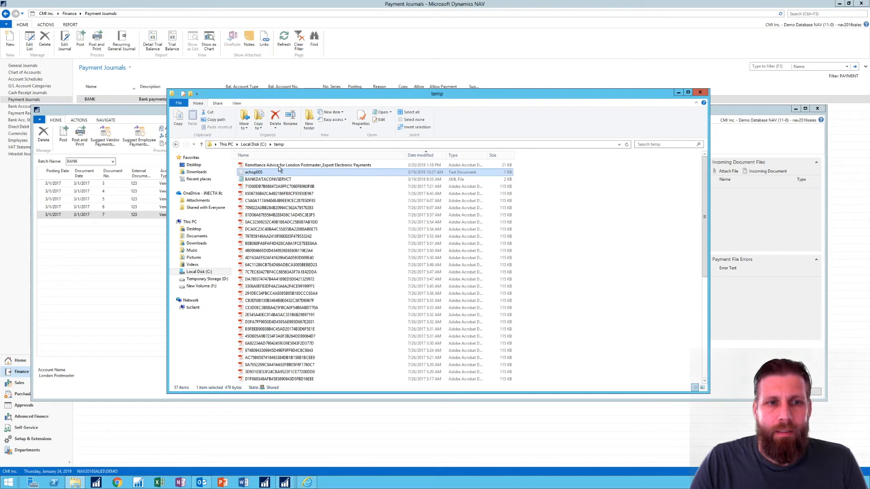
click(309, 165)
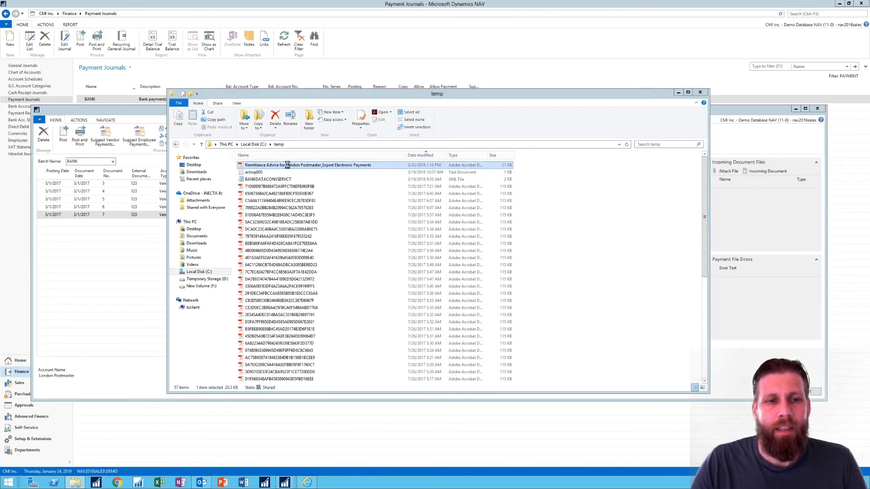
double_click(308, 165)
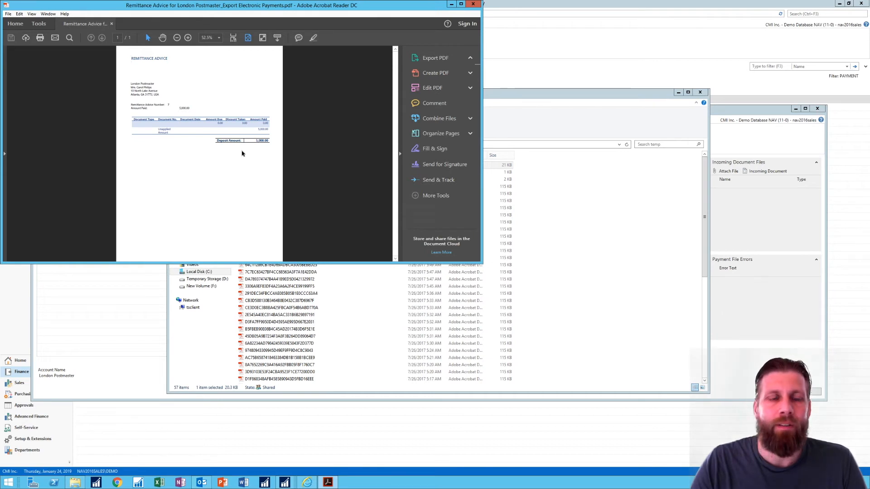
Step: Review the remittance advice's export options, then close Acrobat Reader
click(436, 58)
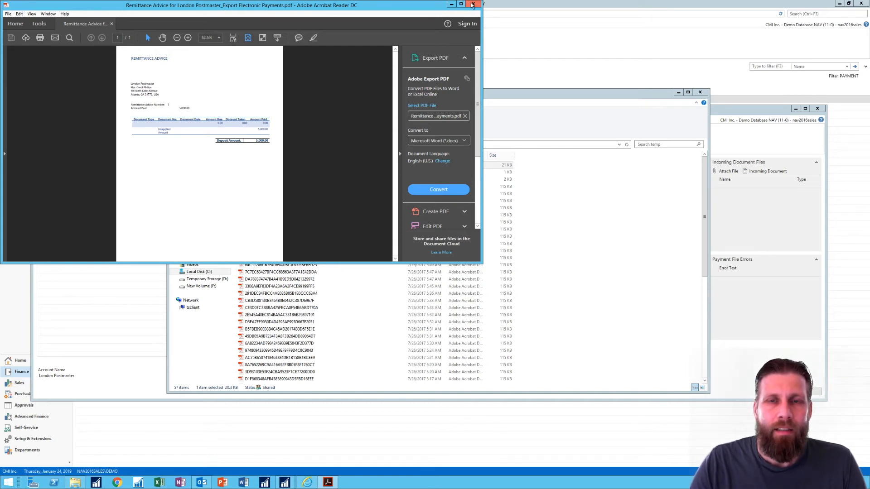
click(472, 5)
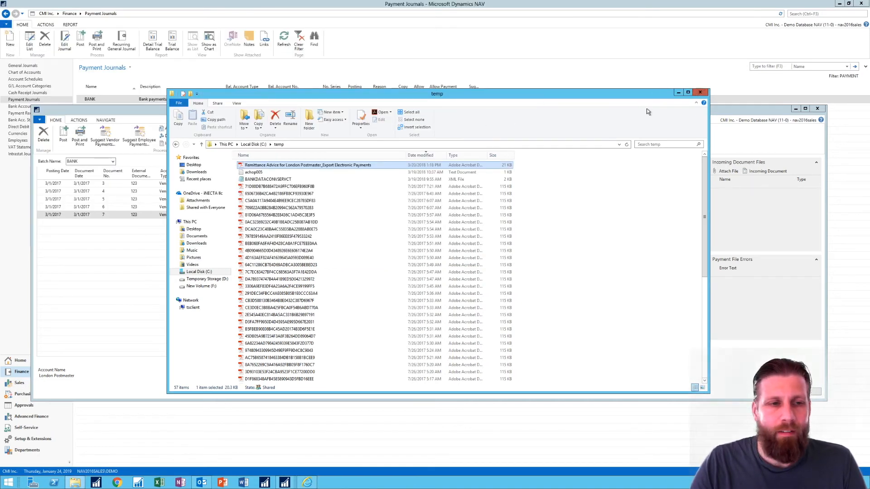
Step: Bring the BANK payment journal to the front and show its ACTIONS ribbon
click(699, 92)
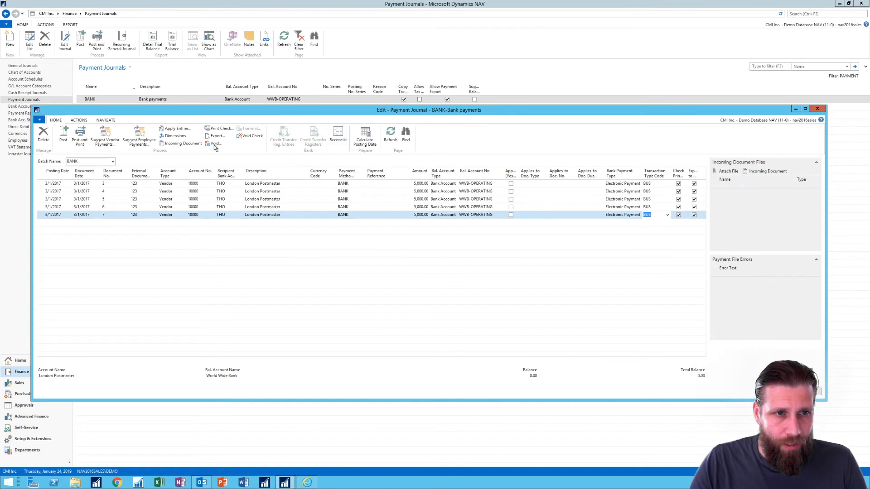
mouse_move(86, 122)
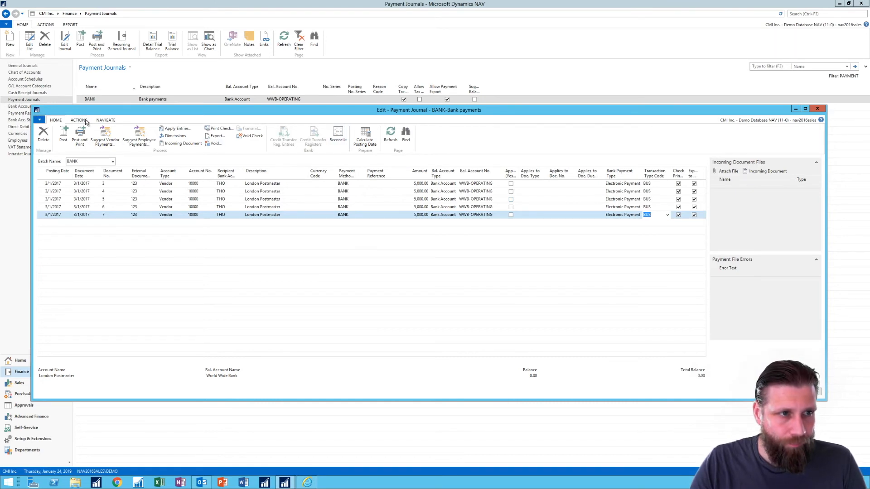
click(105, 120)
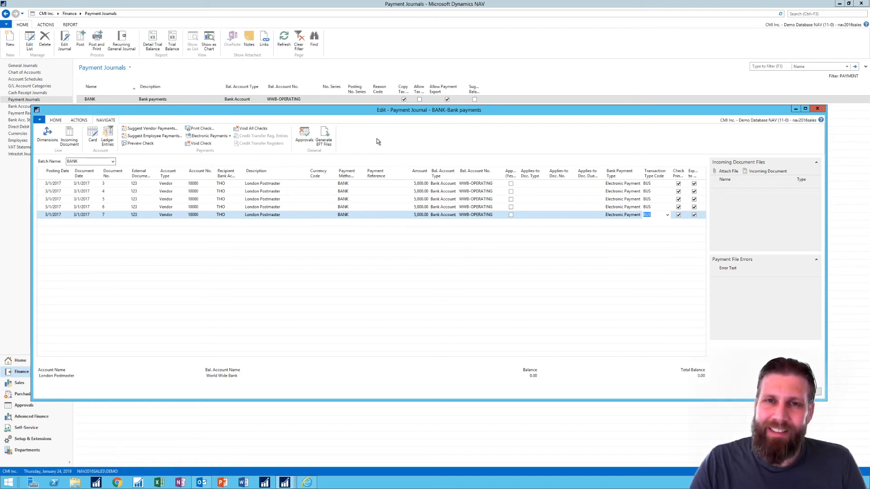
mouse_move(424, 197)
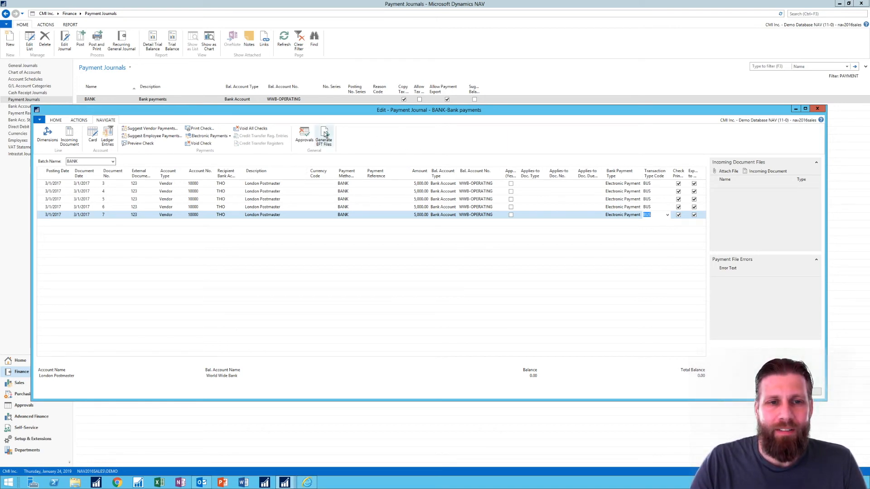
Step: Open Generate EFT Files for WWB-OPERATING and start generating the 5,000.00 line's file
click(323, 136)
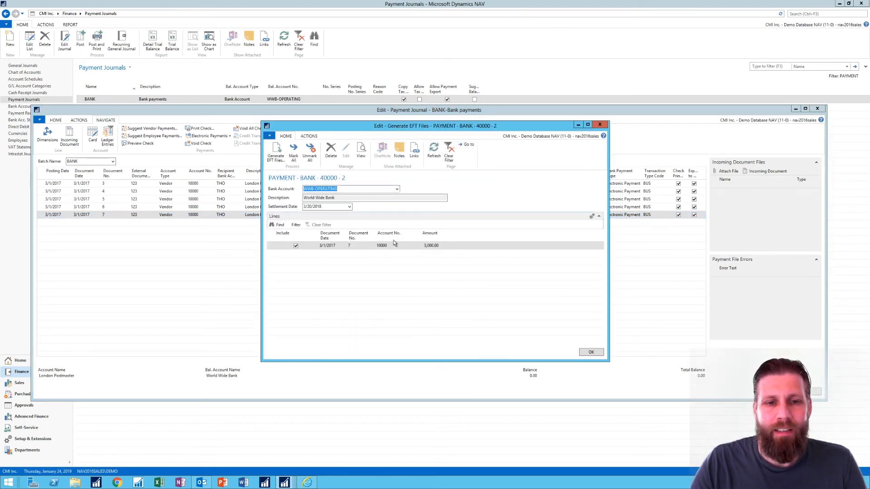
mouse_move(360, 249)
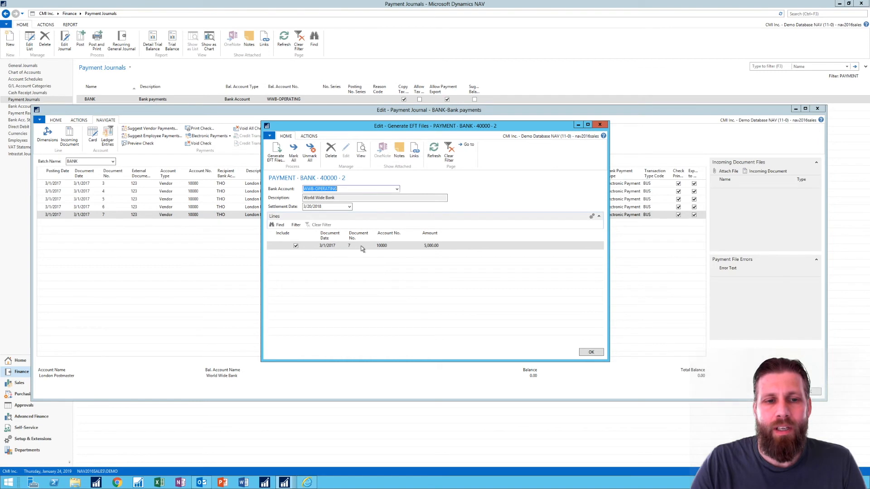
mouse_move(364, 247)
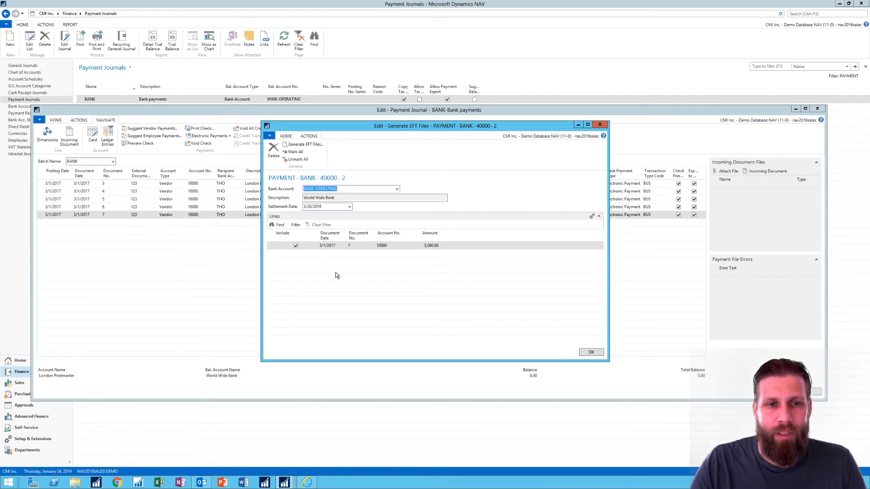
click(309, 136)
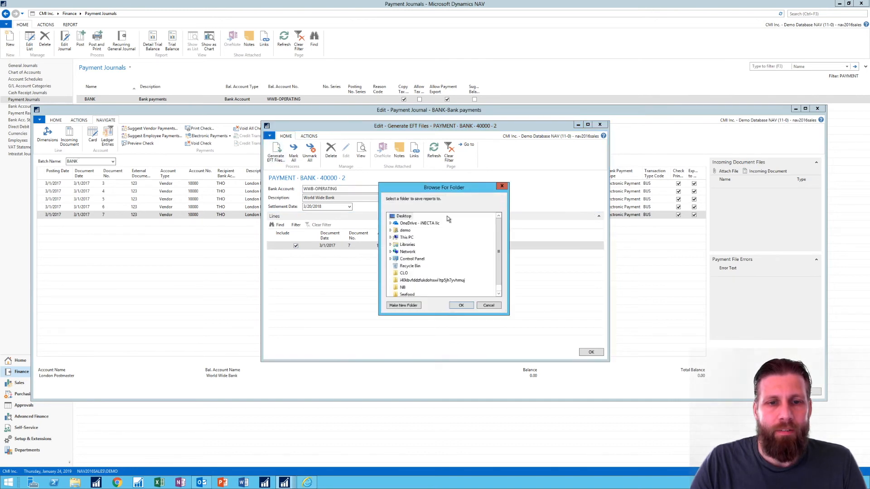
mouse_move(412, 258)
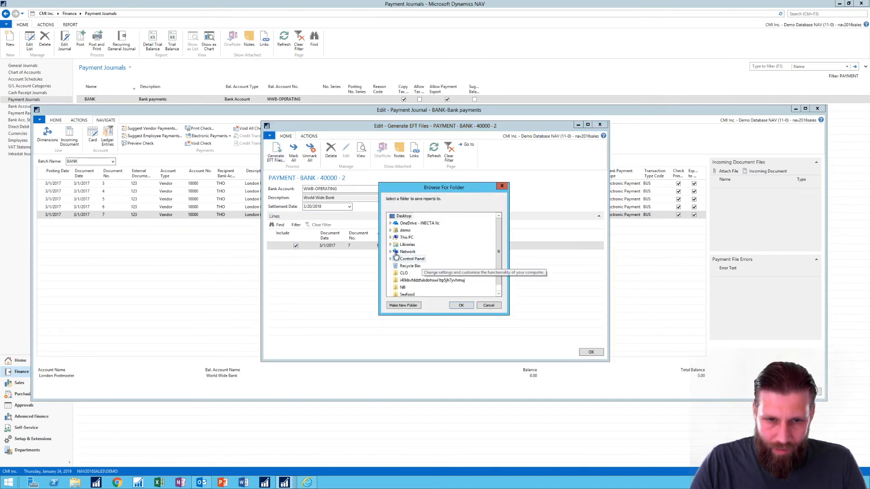
Step: Browse through This PC to Local Disk (C:) to locate the temp folder
click(391, 237)
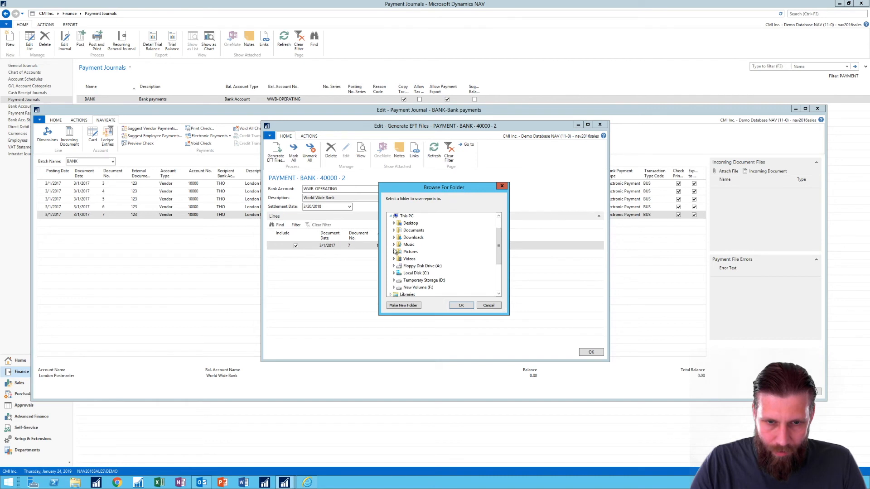
click(394, 273)
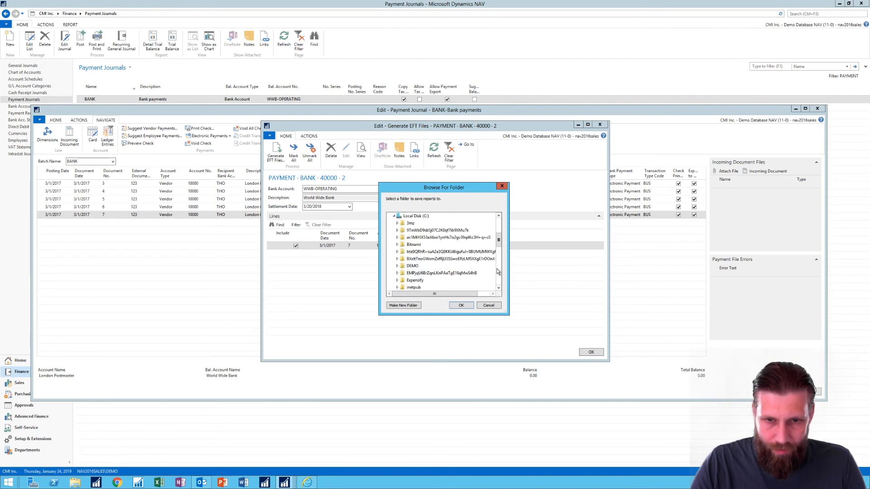
scroll(down, 3)
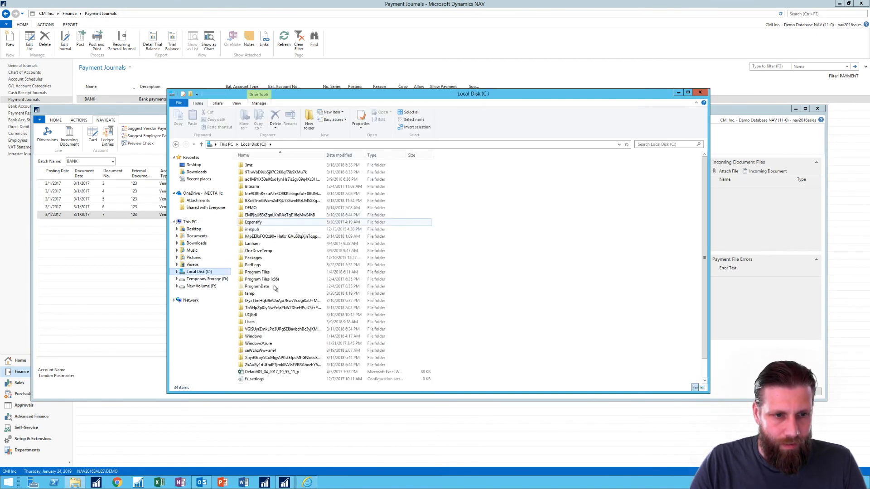
Step: Open C:\temp and view the achop006 EFT file in Notepad
double_click(249, 294)
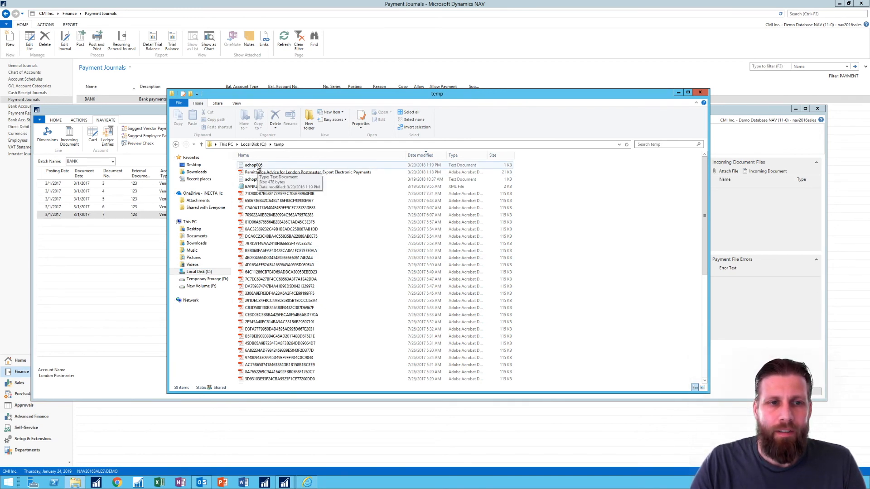
double_click(254, 165)
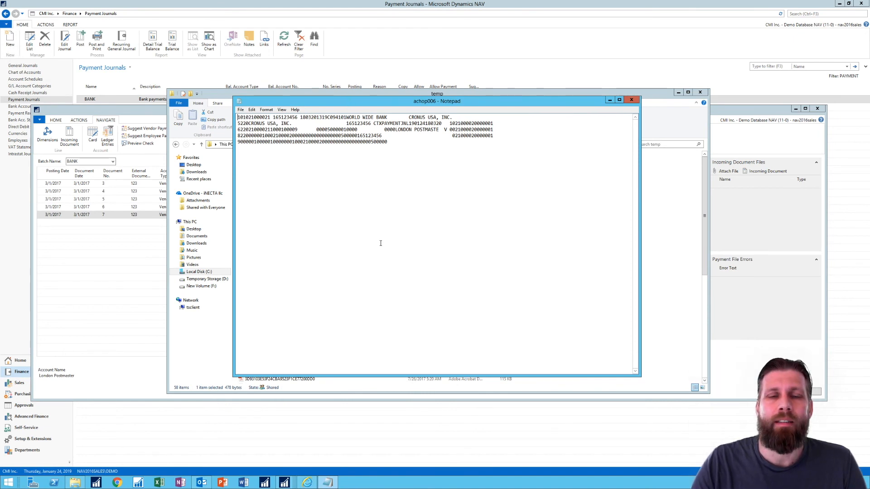
mouse_move(297, 297)
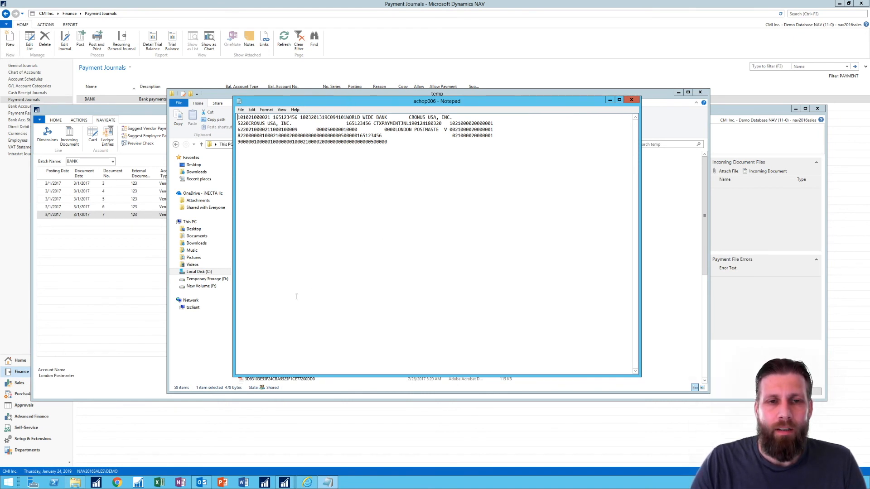
mouse_move(365, 87)
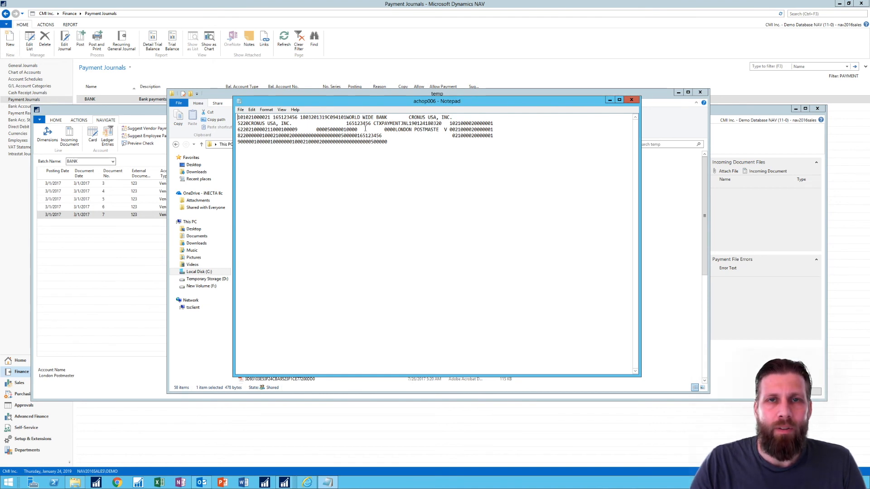
mouse_move(461, 143)
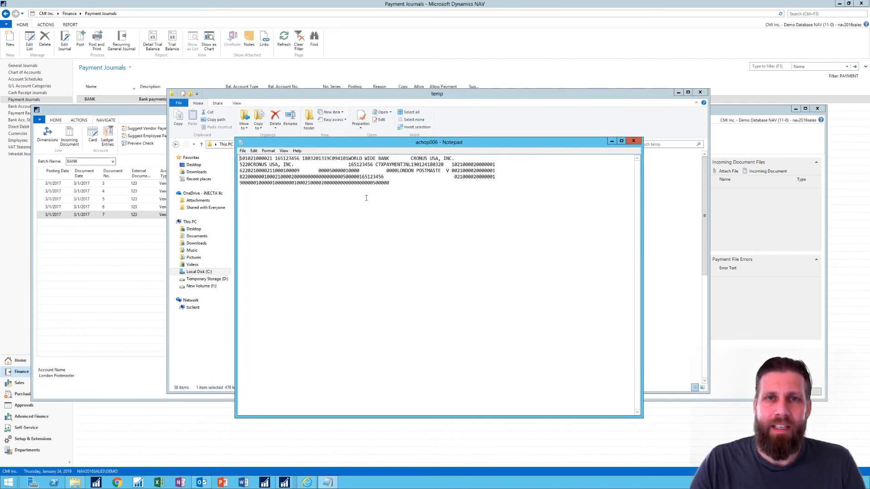
mouse_move(389, 205)
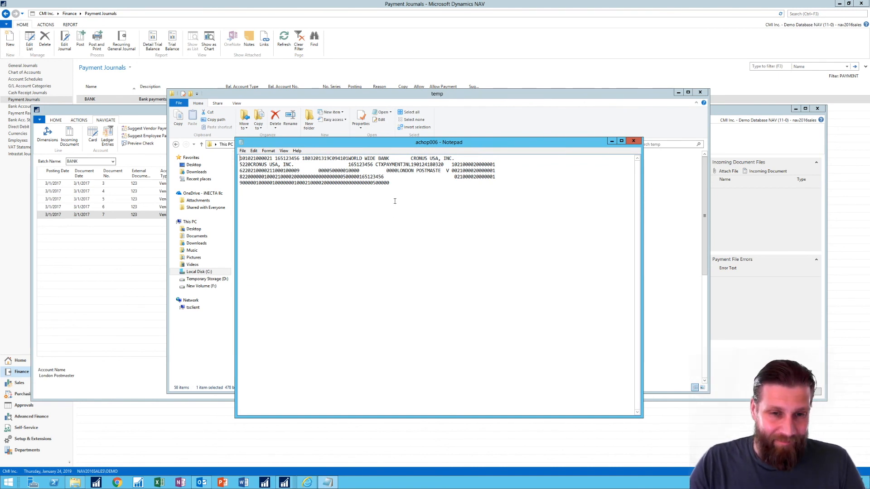
mouse_move(339, 227)
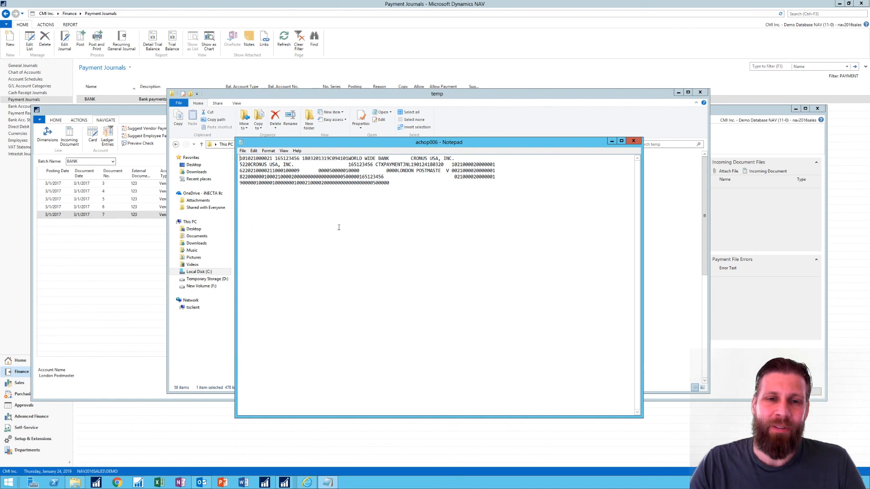
mouse_move(363, 201)
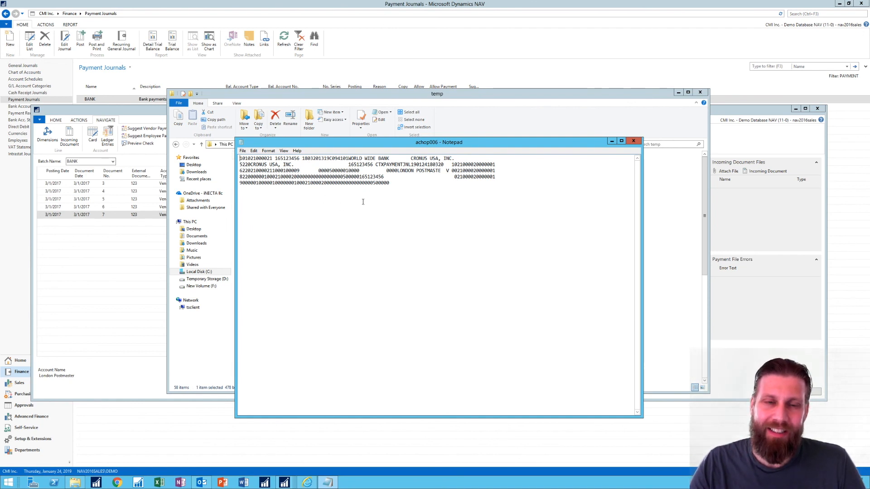